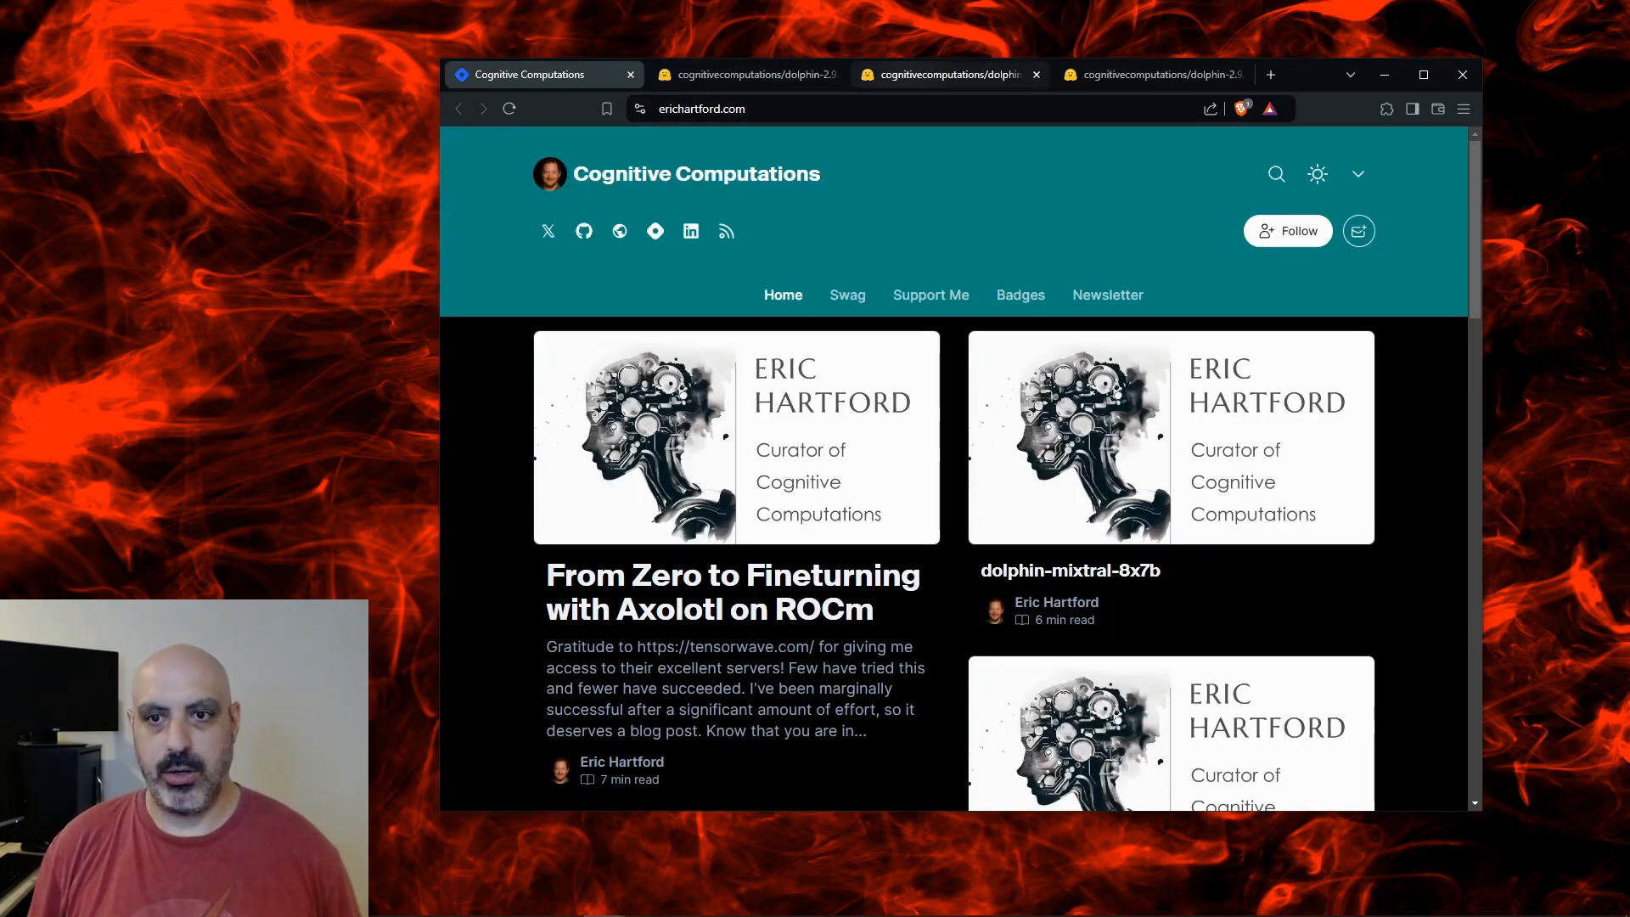
Review the Dolphin Llama 3.1 8b and Mistral Nemo 12b model cards, then return to the RunPod deploy list.
left_click(946, 73)
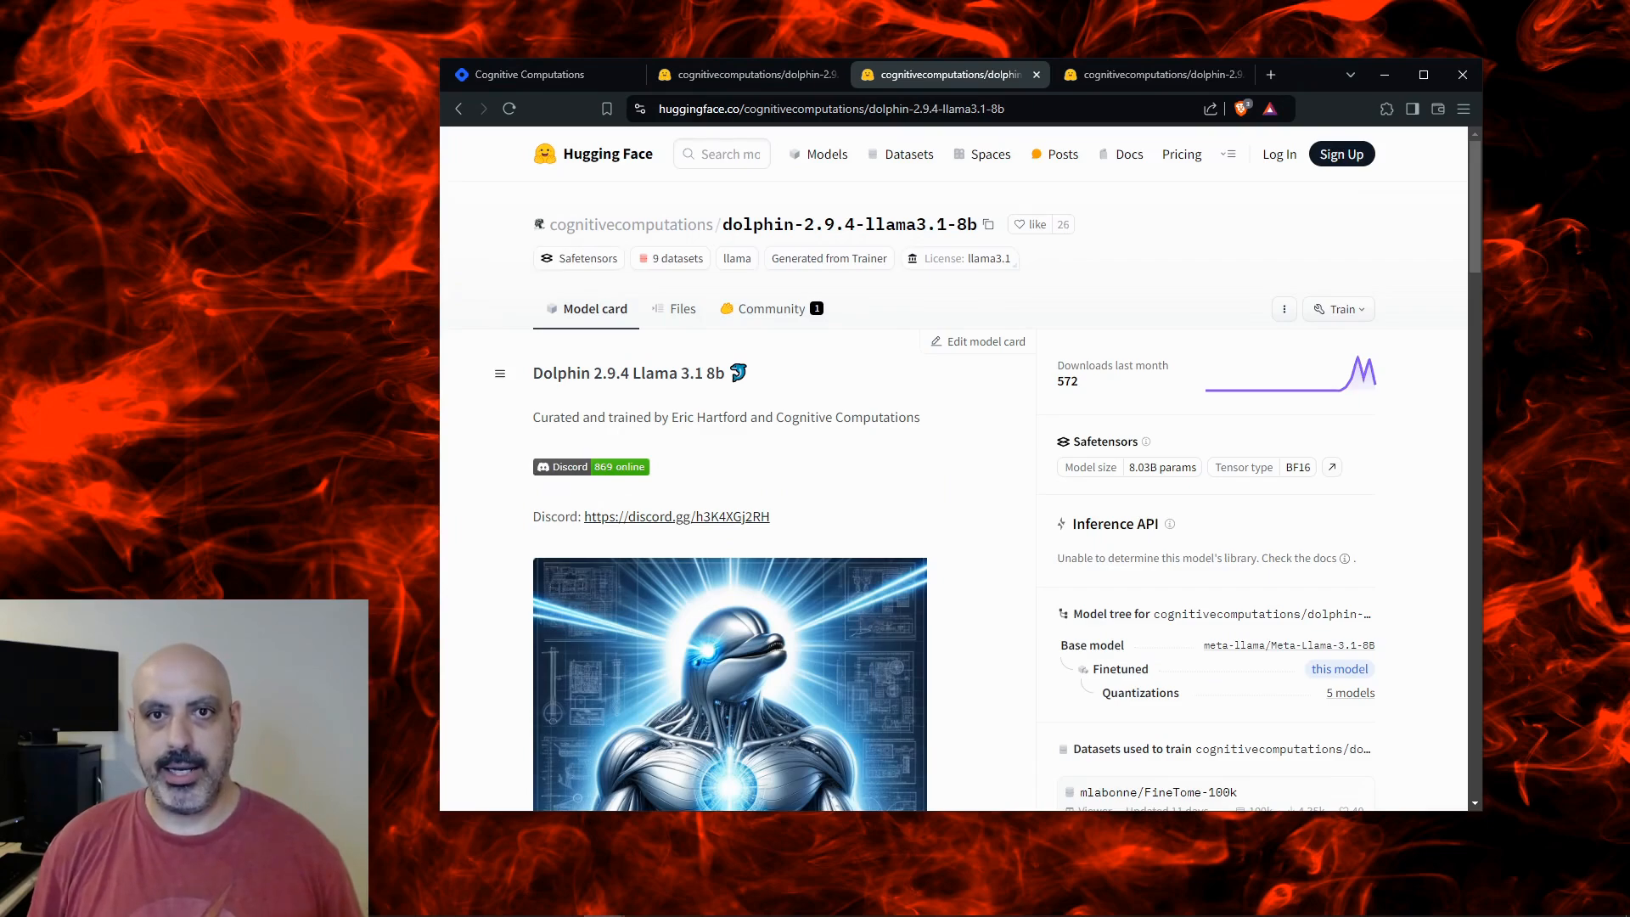
left_click(747, 73)
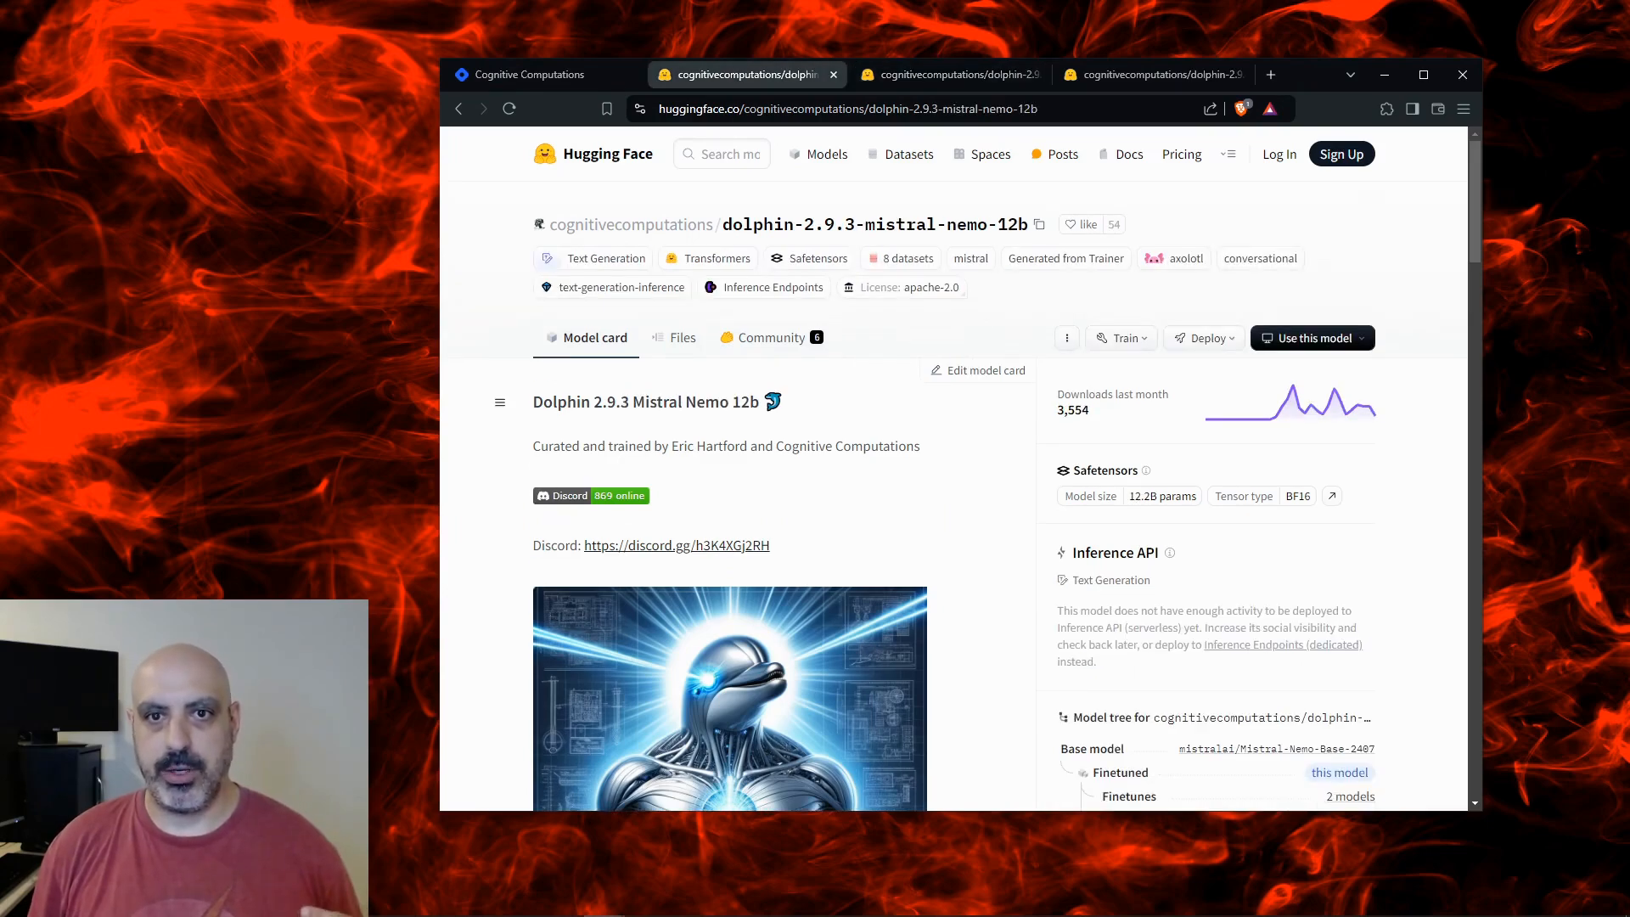
left_click(949, 73)
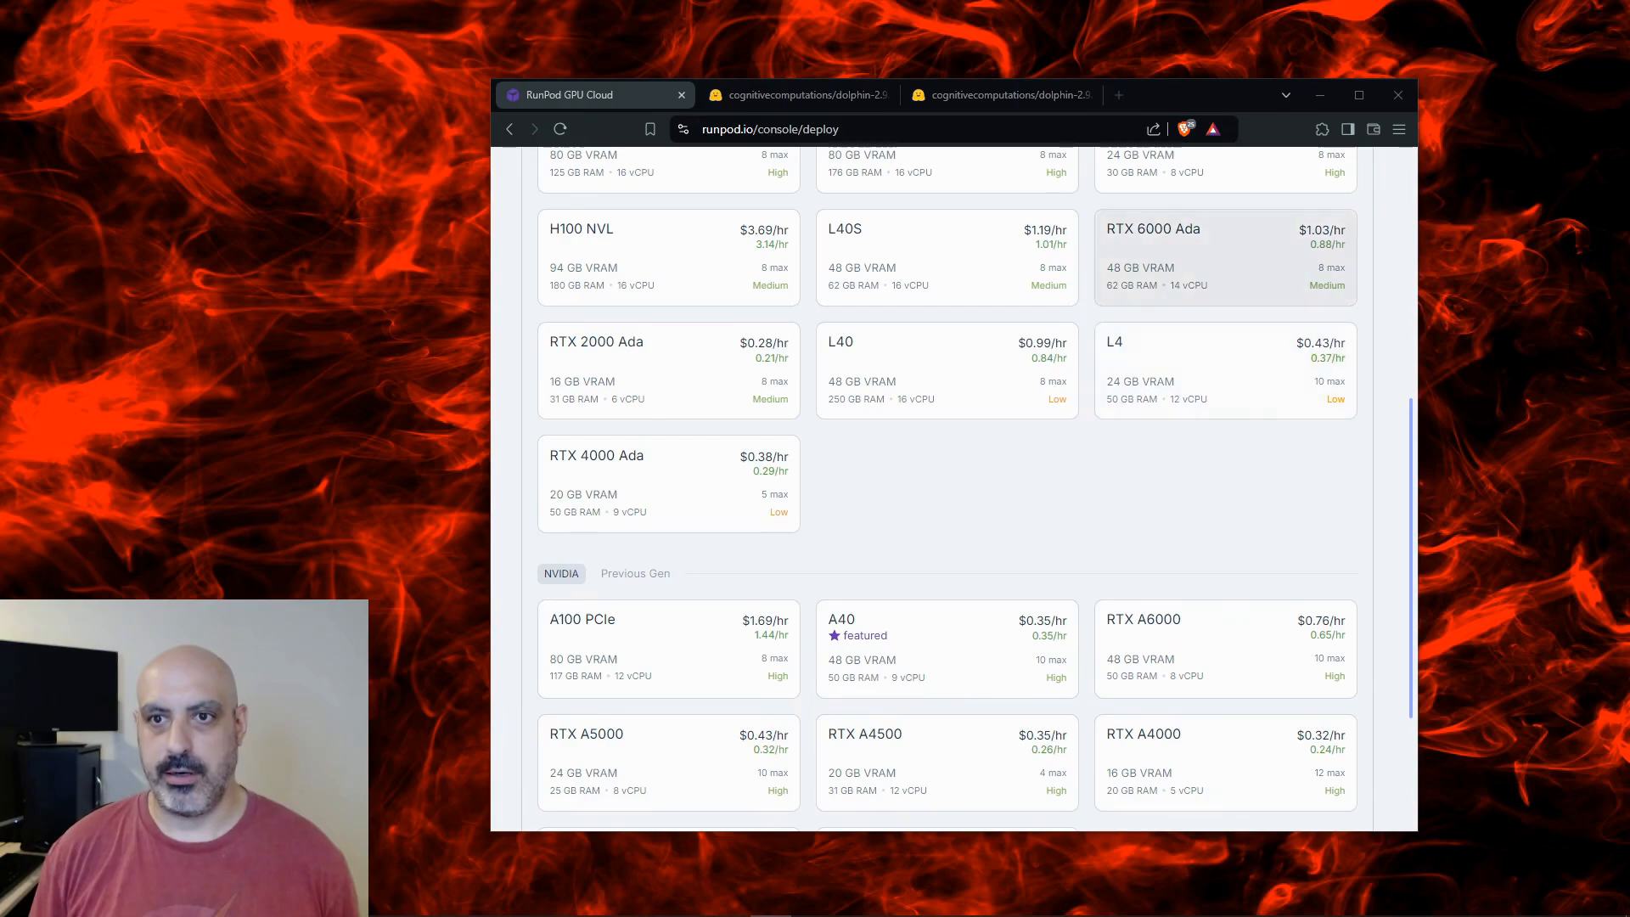
Start and connect the web terminals for both Ubuntu 20_04 pods, each in its own tab.
scroll("down", 3)
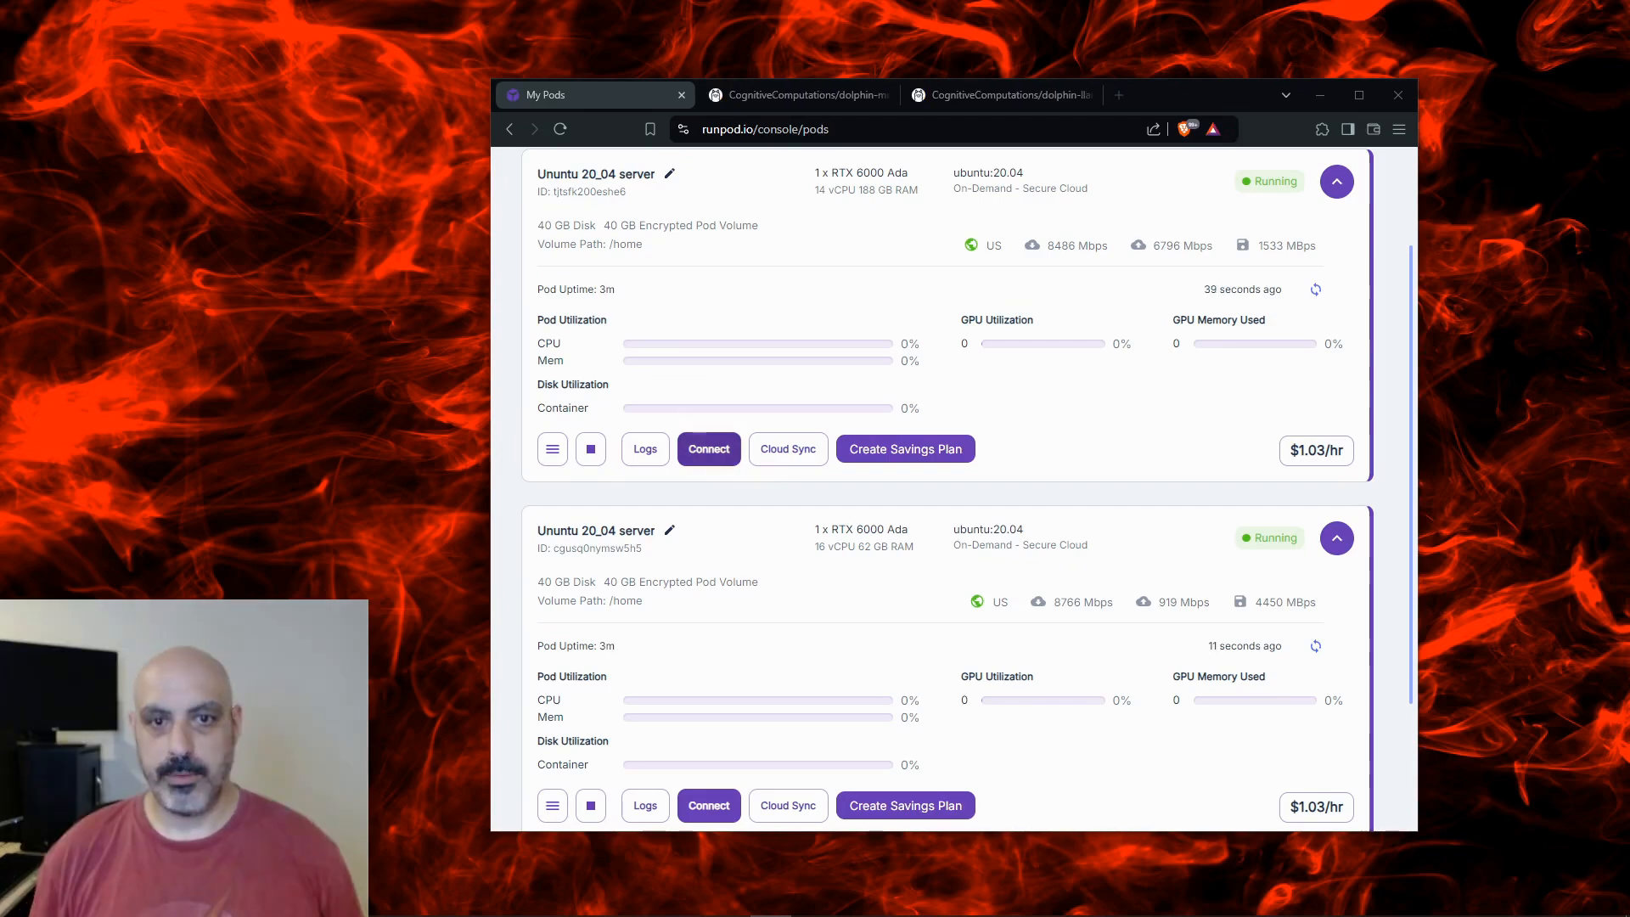
left_click(708, 448)
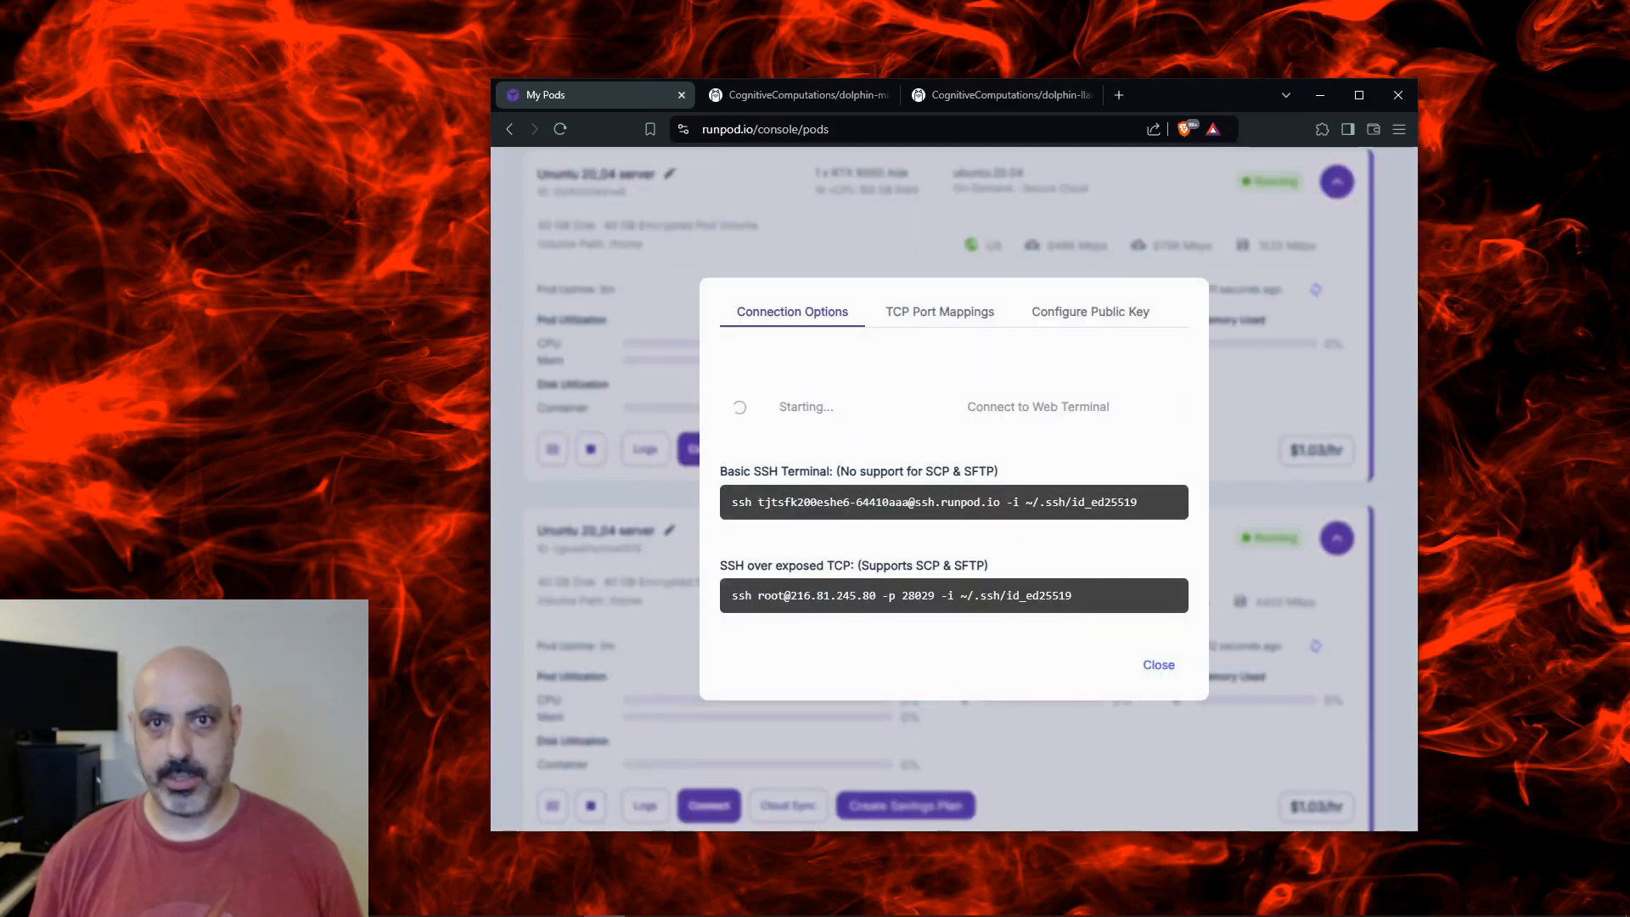
left_click(1035, 406)
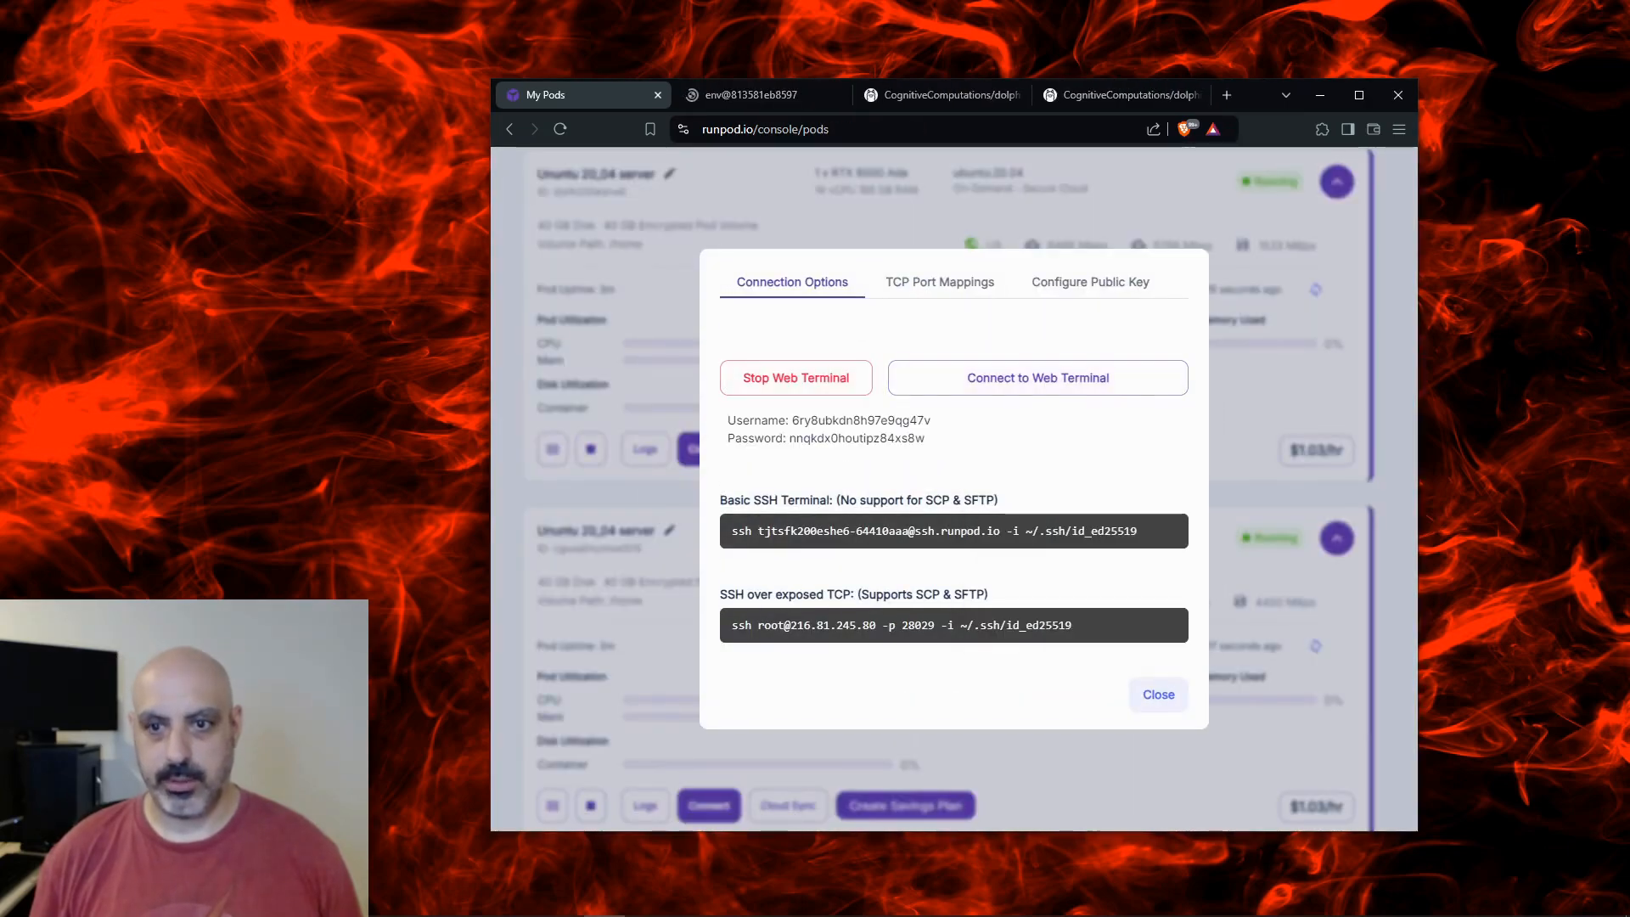
left_click(795, 377)
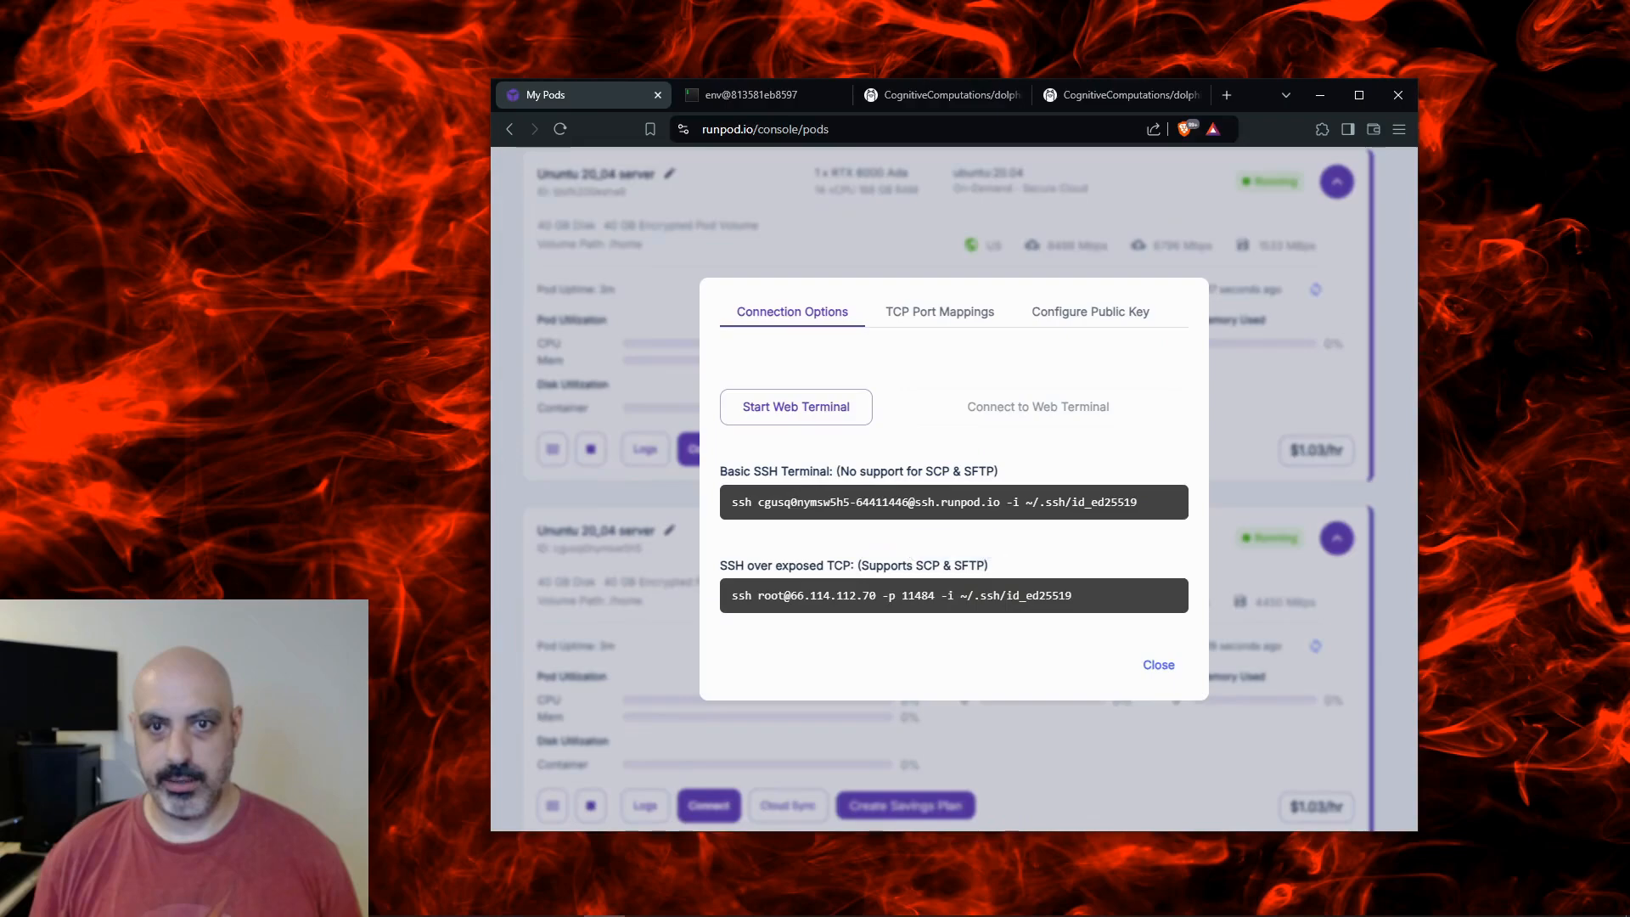
left_click(989, 95)
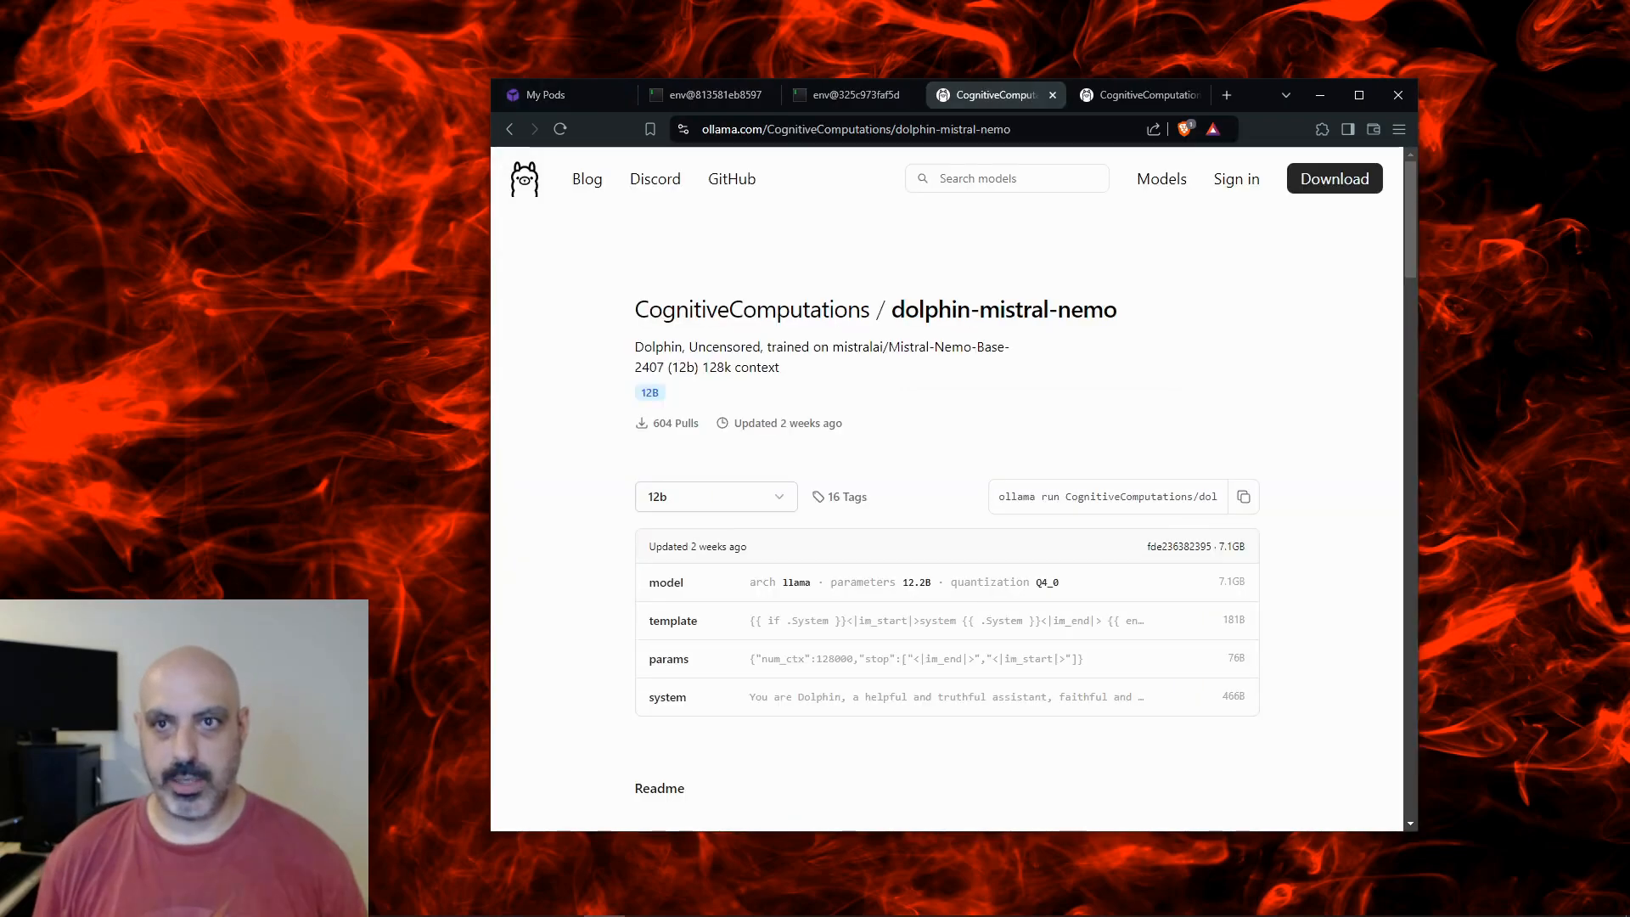
Review the dolphin-llama3.1 page on ollama.com and bring up the first pod's root prompt.
left_click(1139, 95)
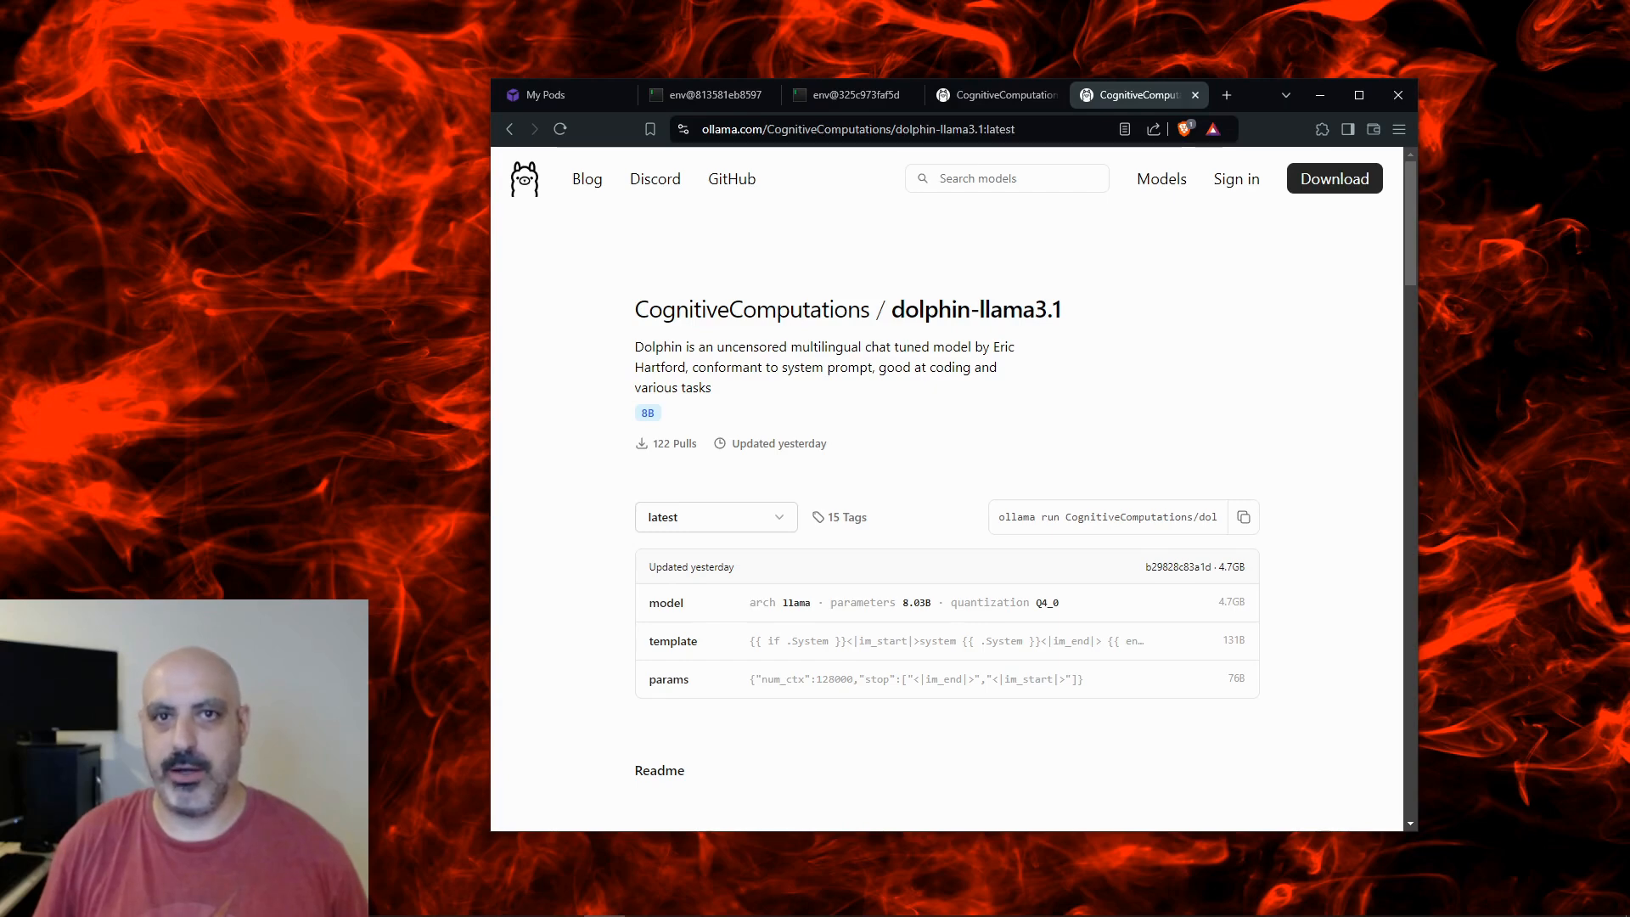
left_click(706, 95)
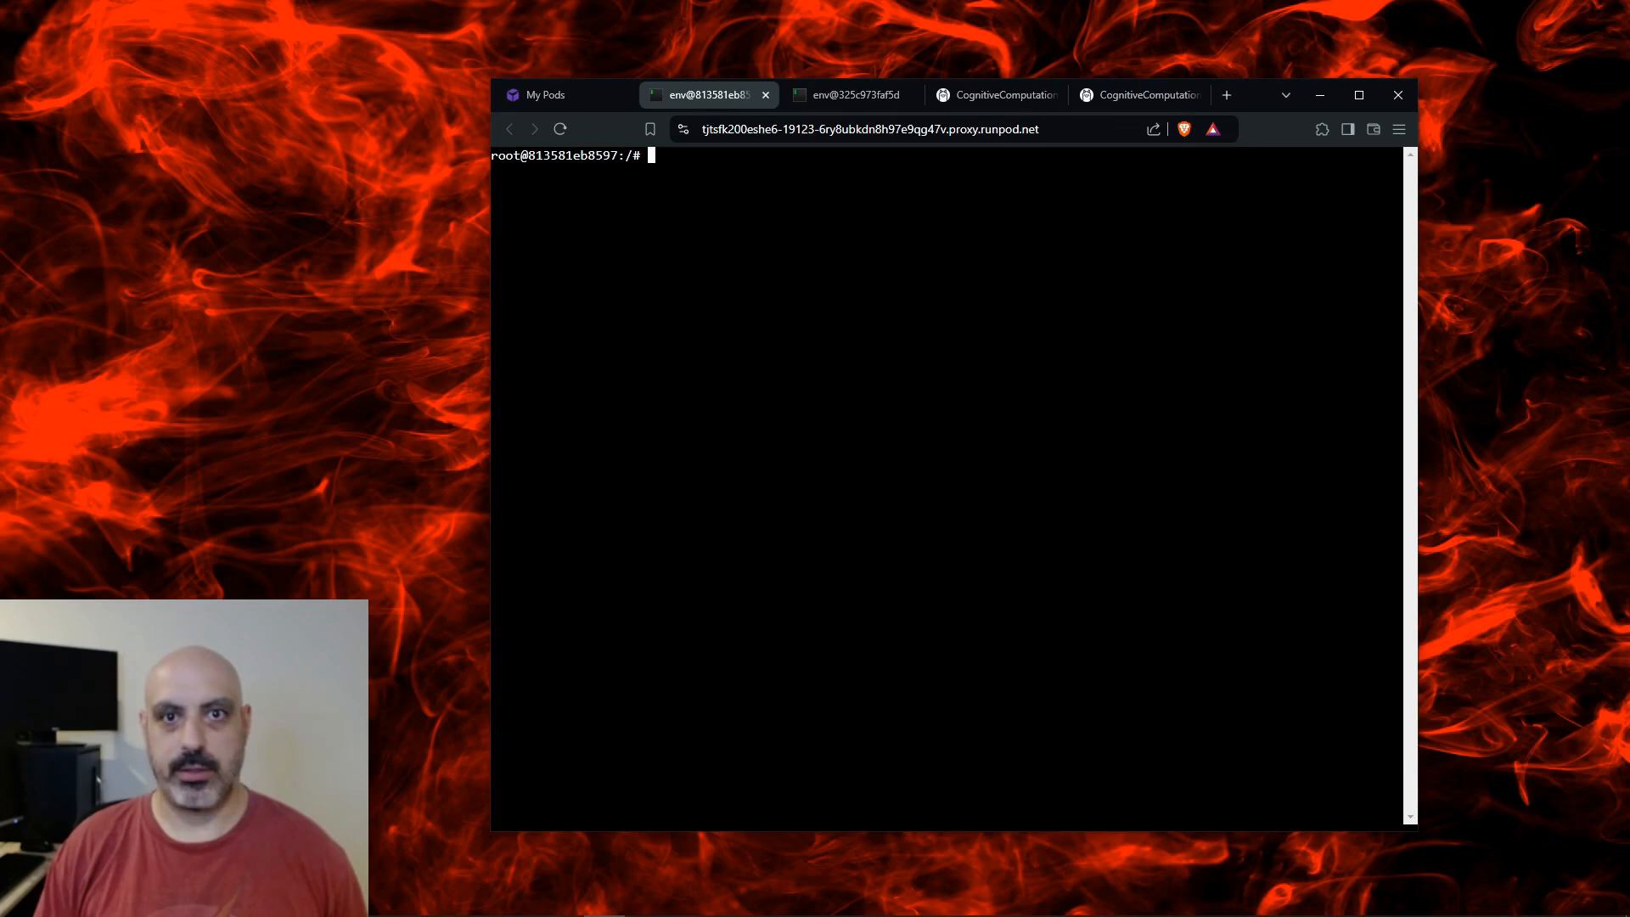
Update the package list and run the Ollama install script on the first pod.
type("apt u")
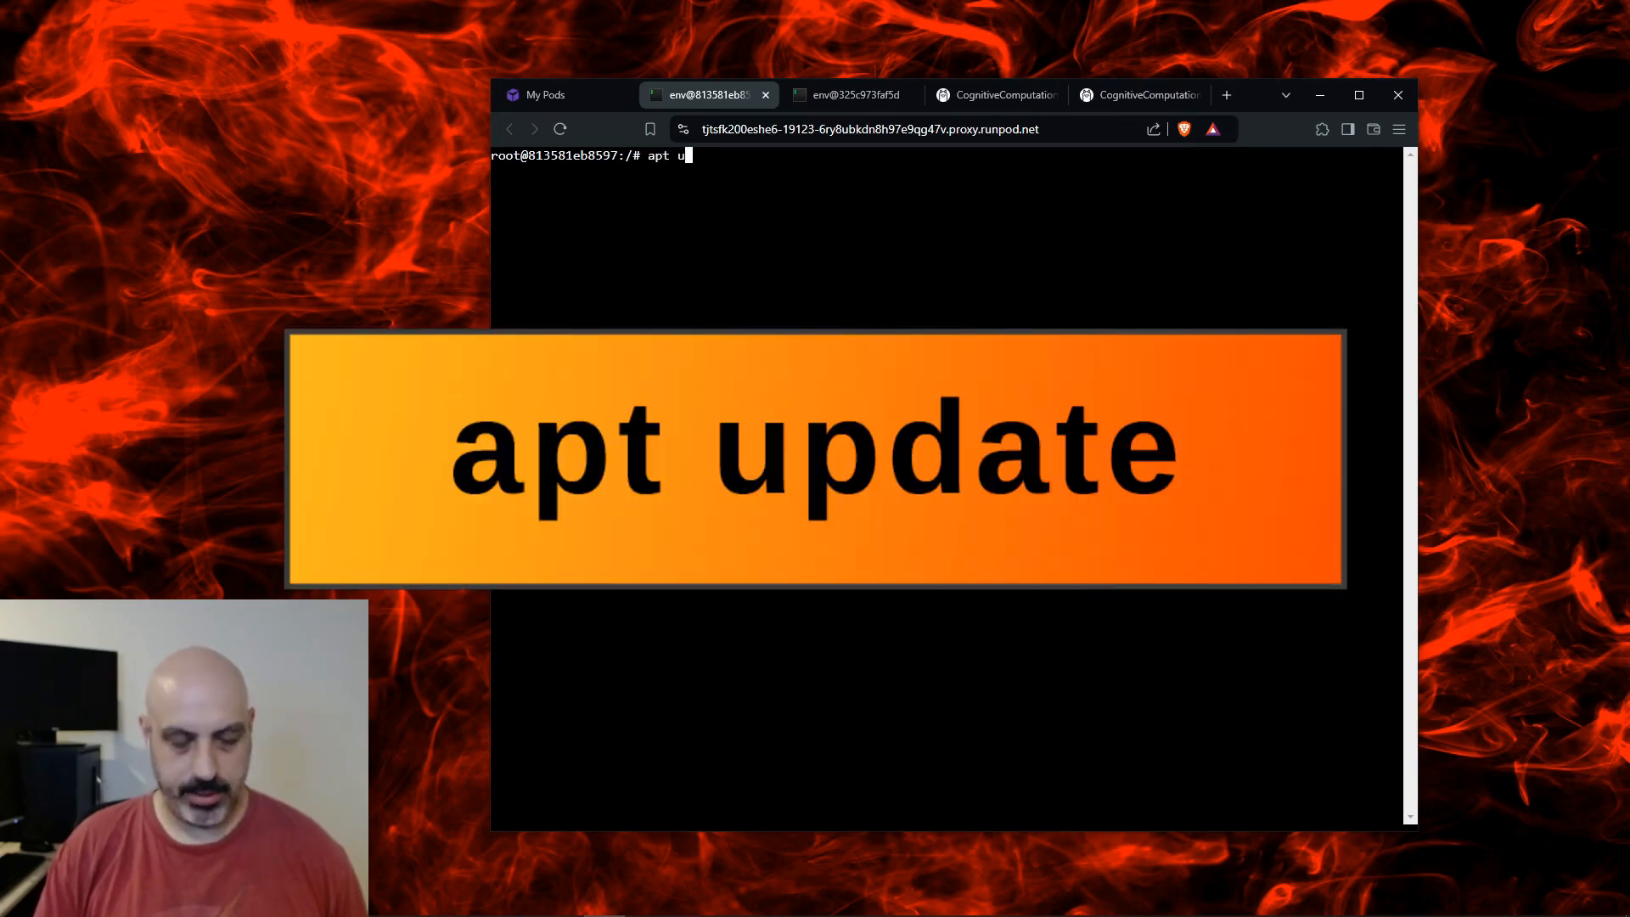
key("Return")
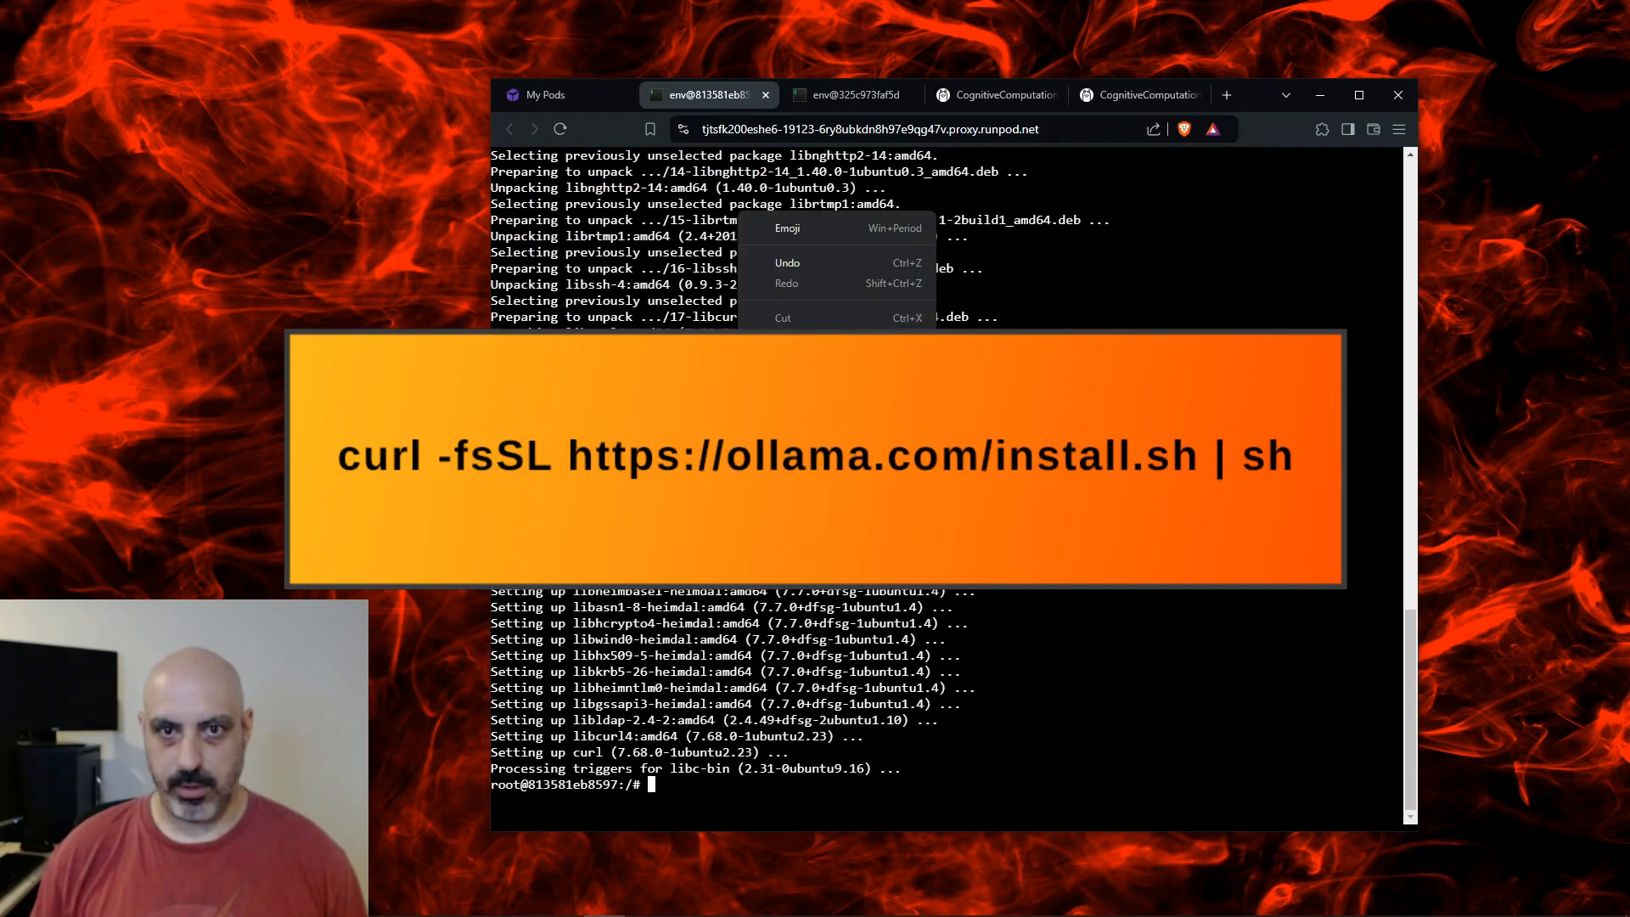
type("curl -fsSL https://ollama.com/install.sh | sh")
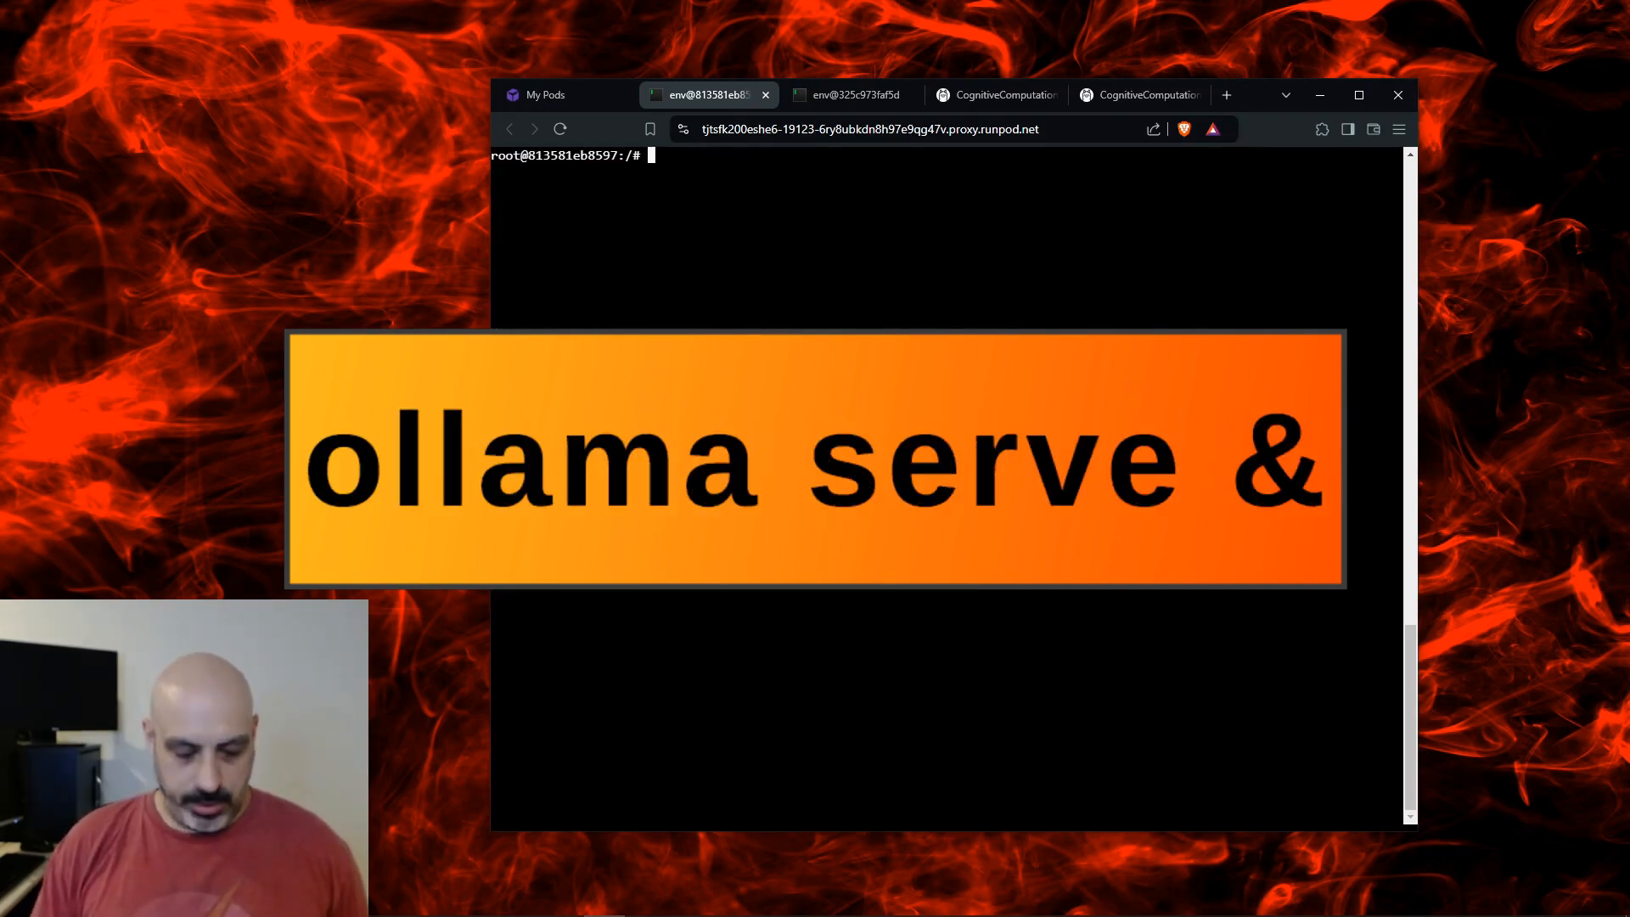
Copy the dolphin-mistral-nemo run command from ollama.com into the first pod's terminal.
left_click(993, 95)
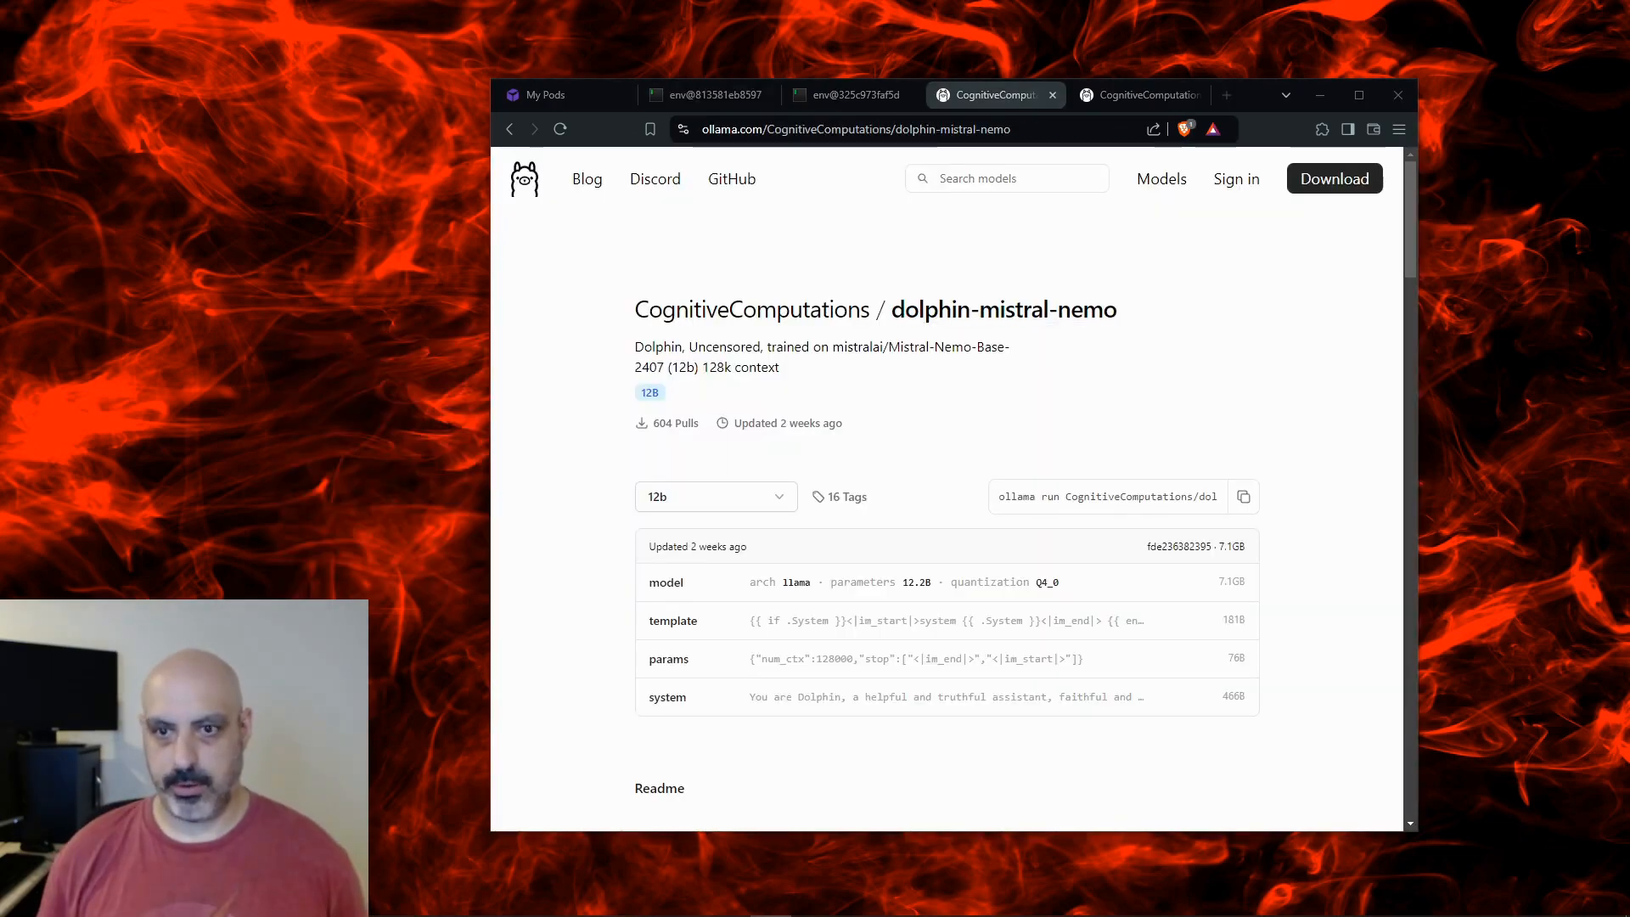
left_click(1243, 495)
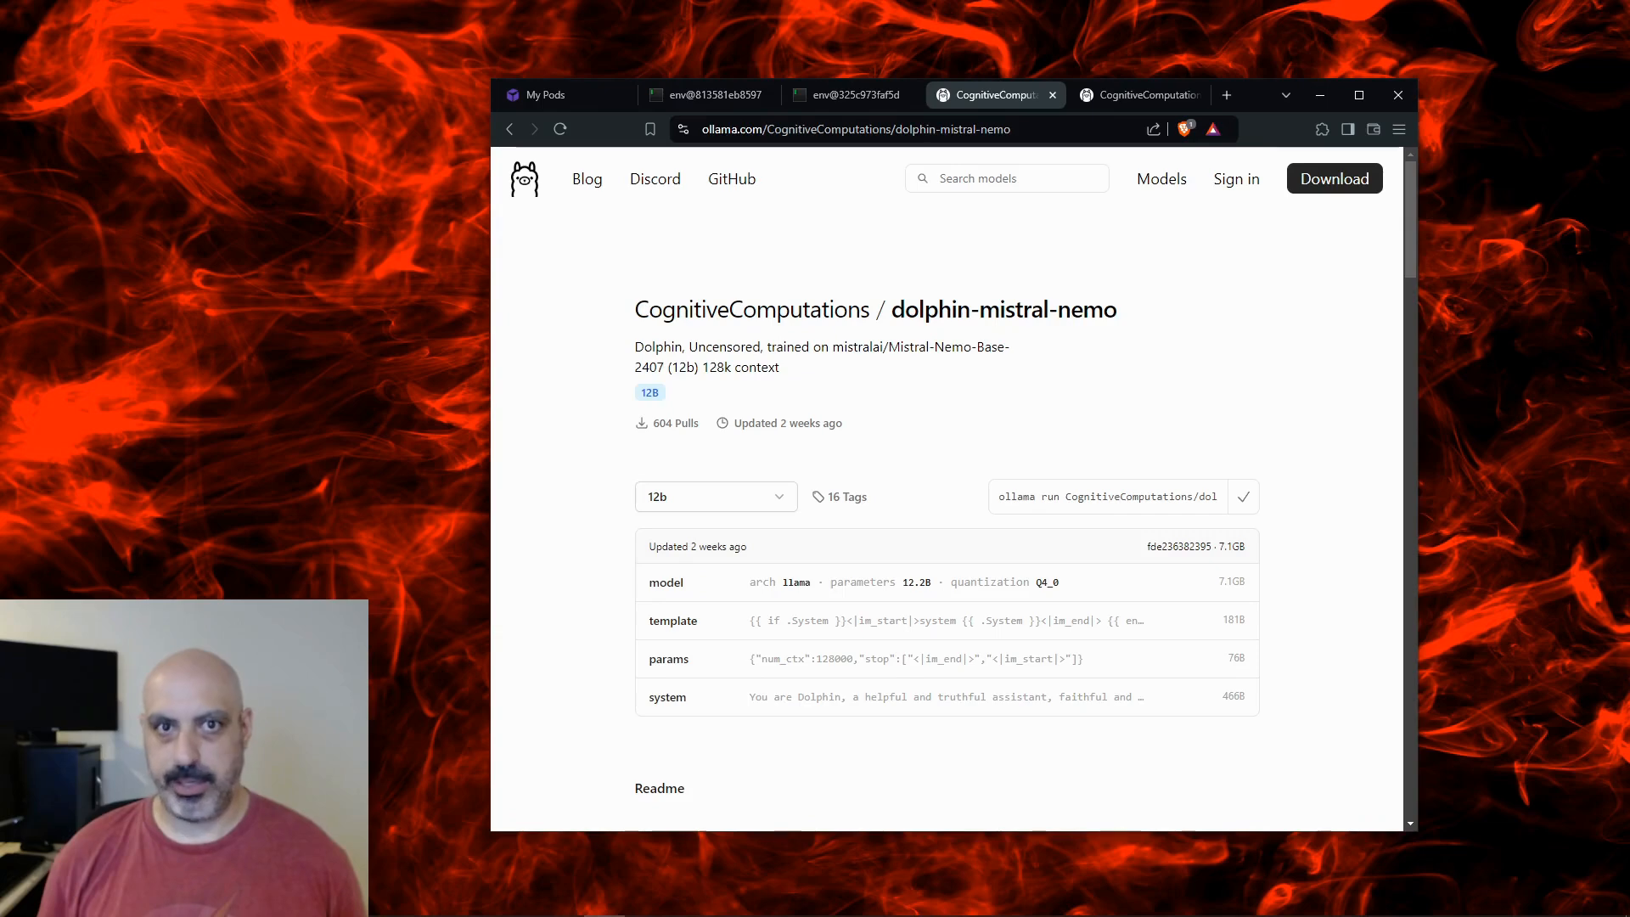
left_click(706, 95)
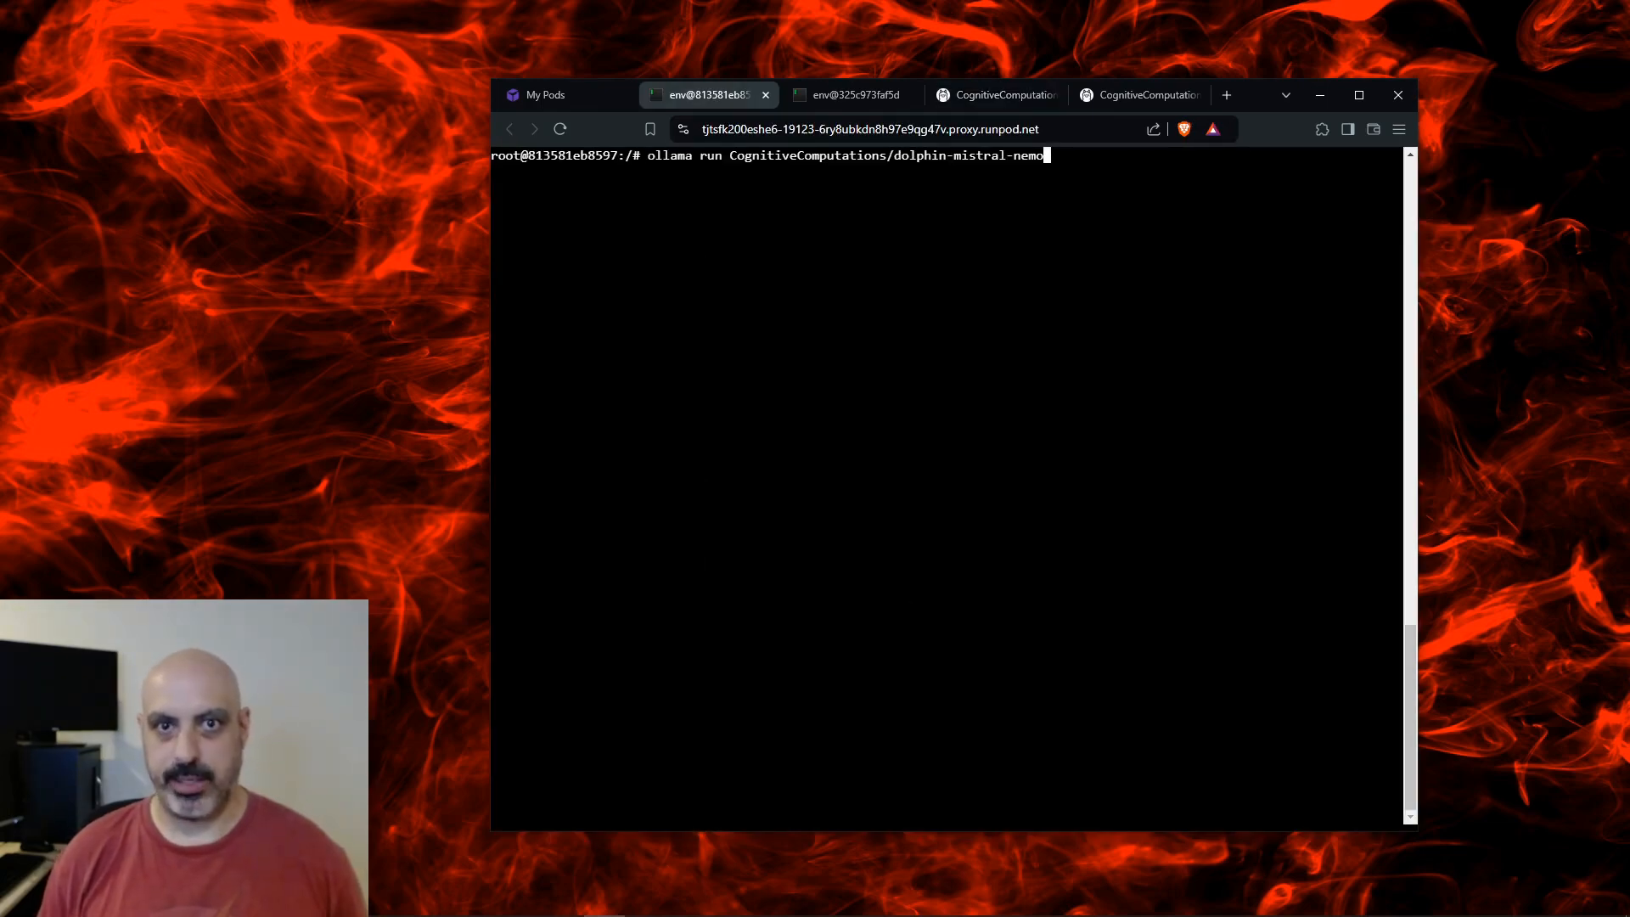
Launch dolphin-mistral-nemo and ask it the Earth-to-Sun distance and travel-time question.
key("Return")
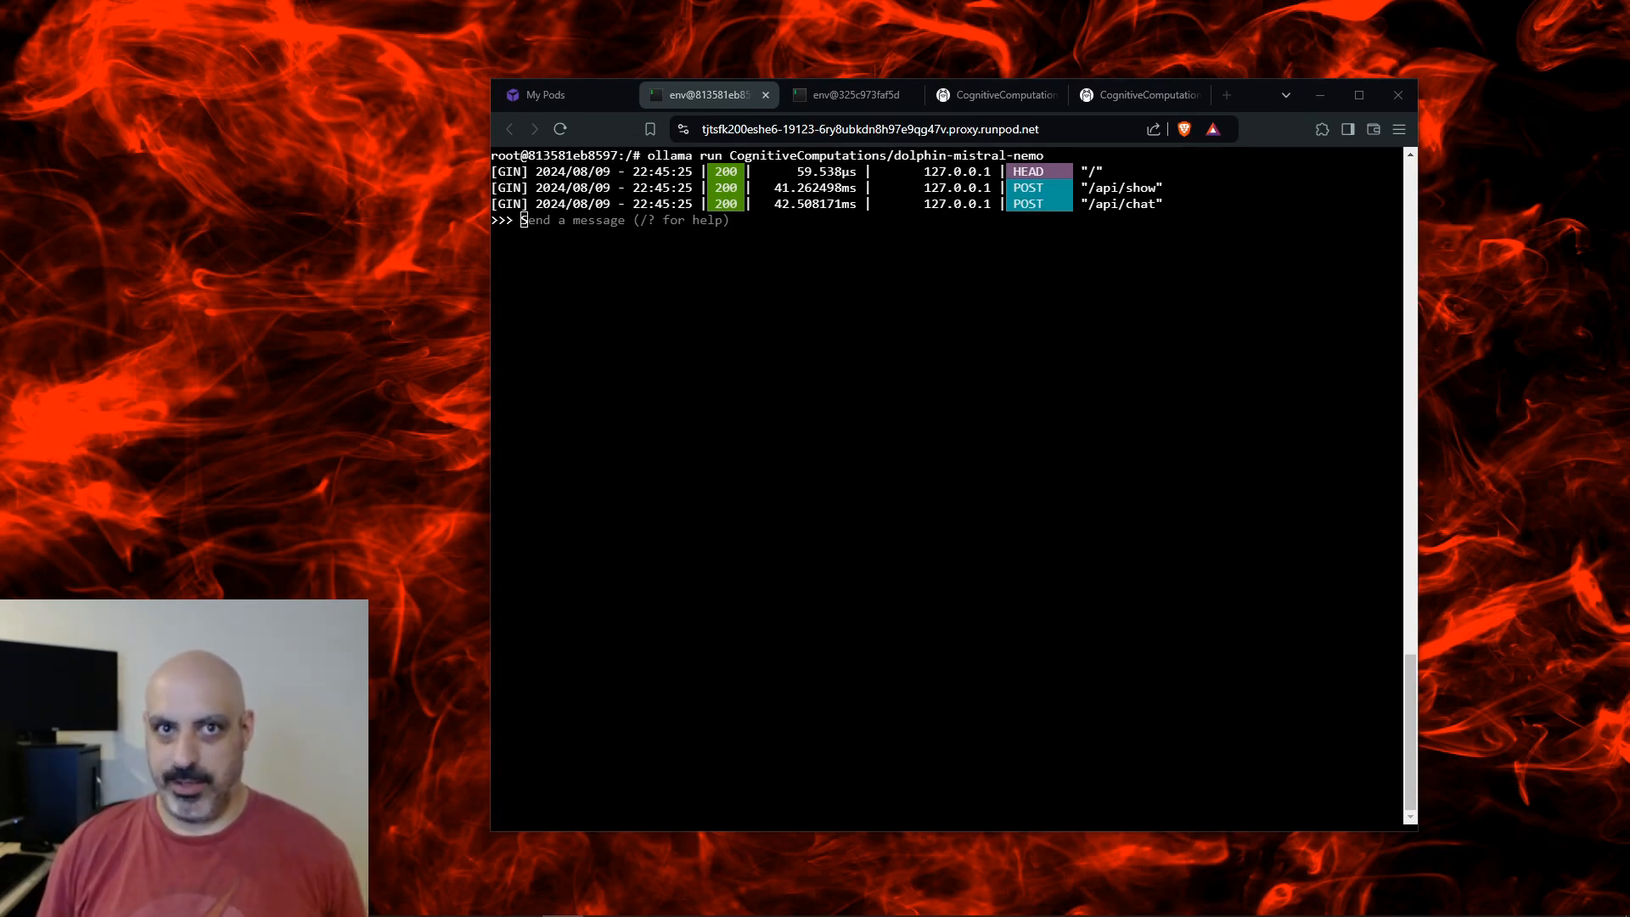
type("What is the average distance from the Earth to the Sun? How long would it take a vessel to reach the Sun from Earth traveling at a speed of 13,000 miles per hour?")
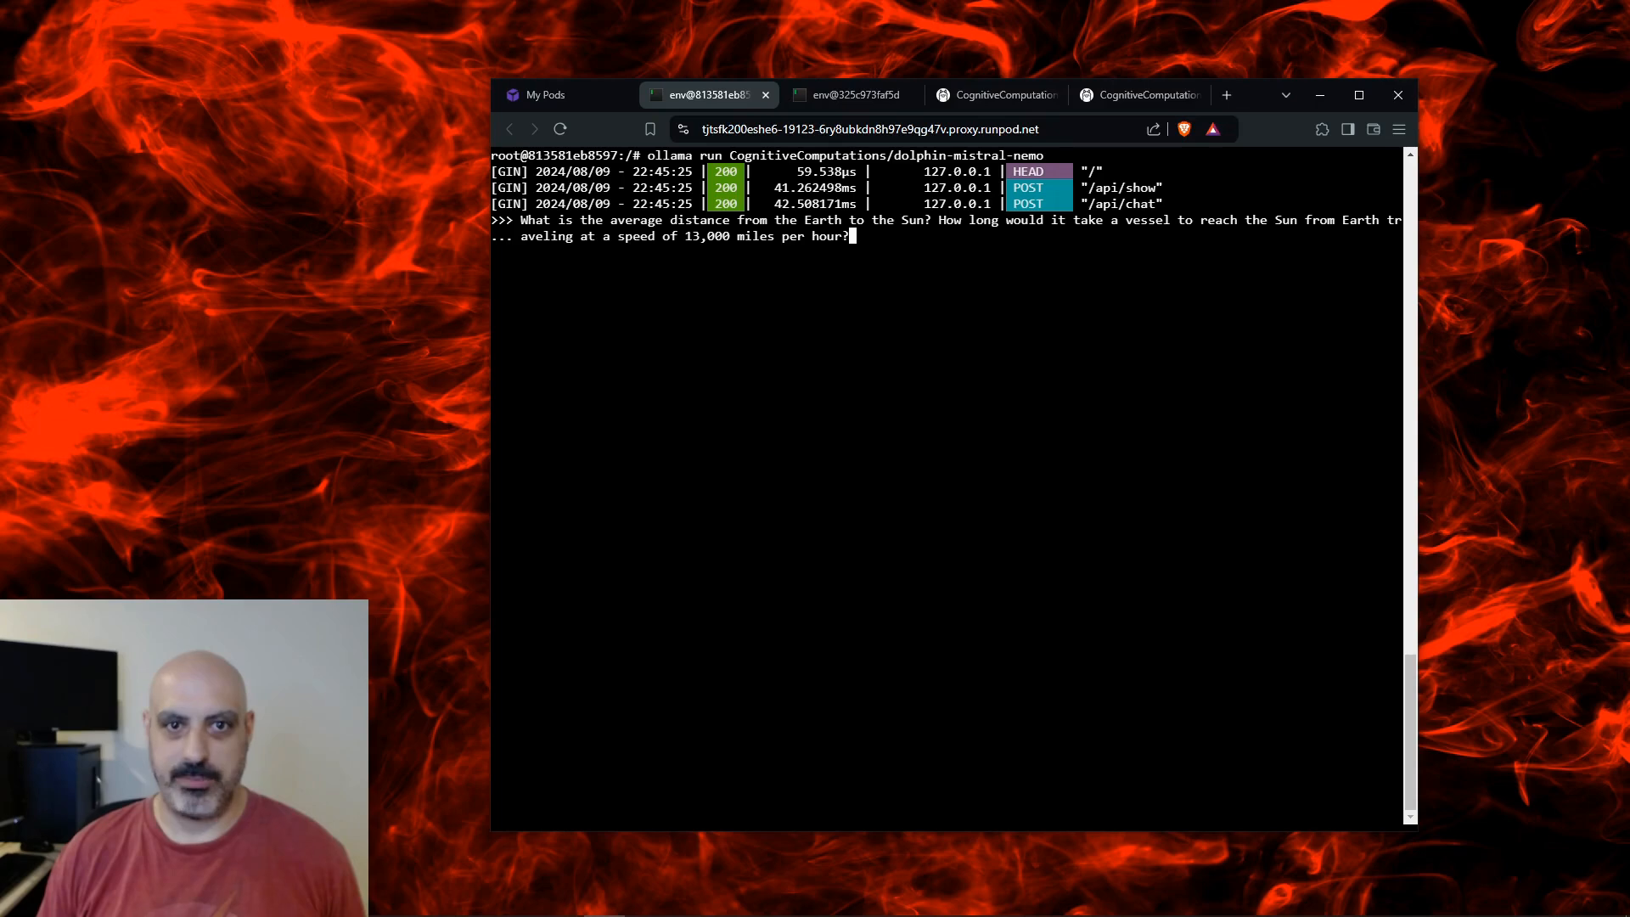
key("Return")
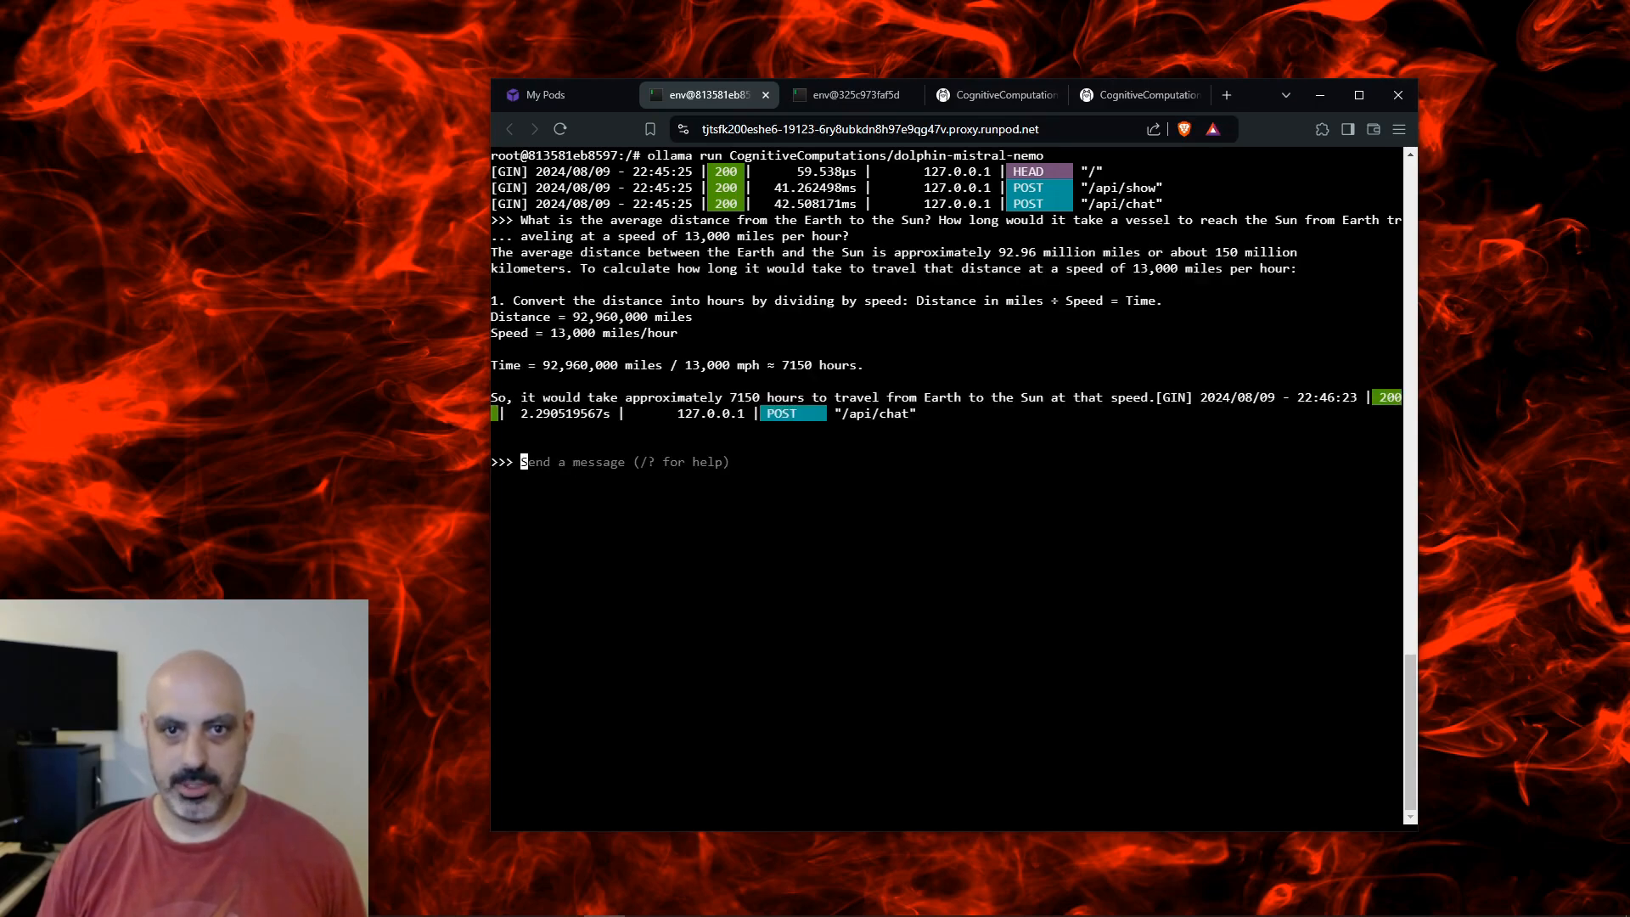
Ask Dolphin Llama 3.1 the same Earth-to-Sun distance and travel-time question.
left_click(848, 95)
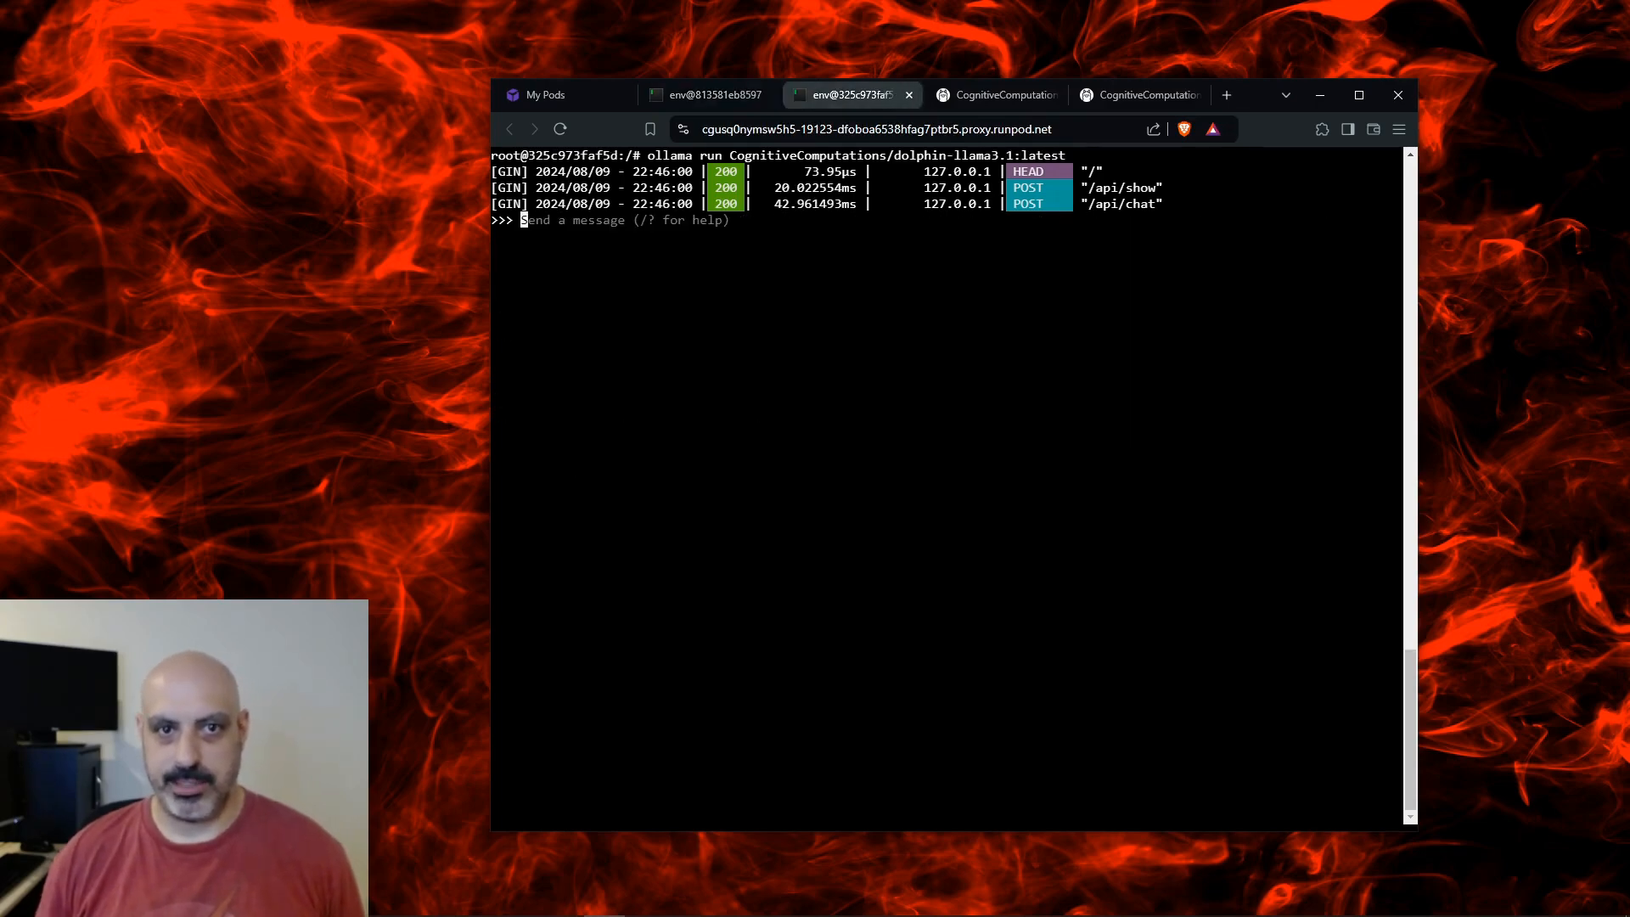
type("What is the average distance from the Earth to the Sun? How long would it take a vessel to reach the Sun from Earth traveling at a speed of 13,000 miles per hour?")
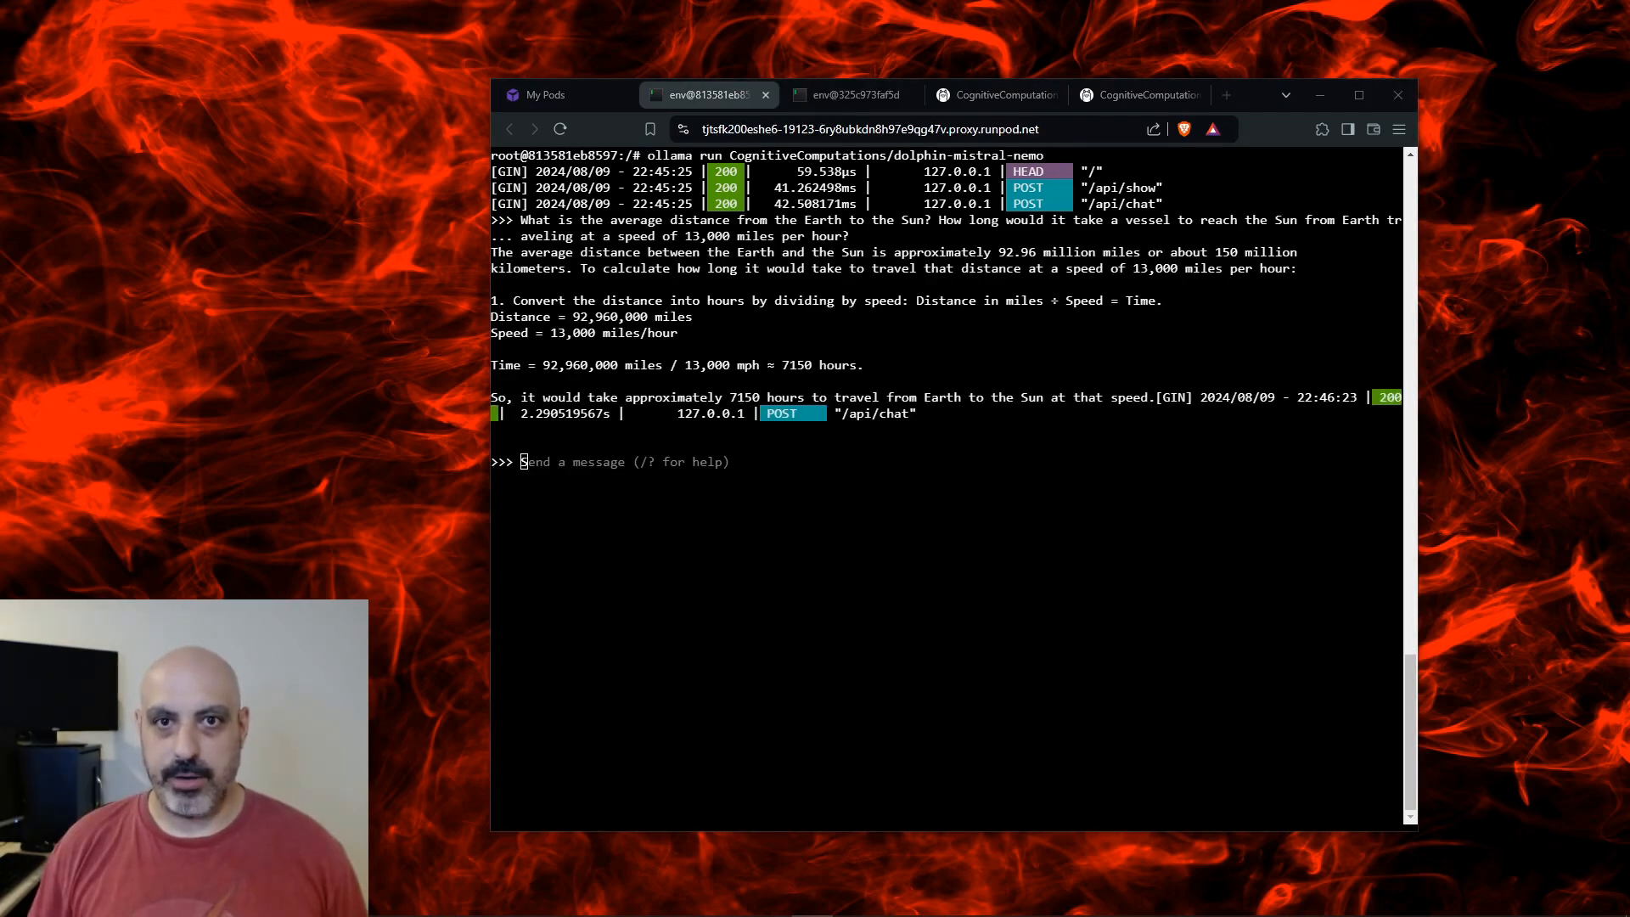
left_click(851, 95)
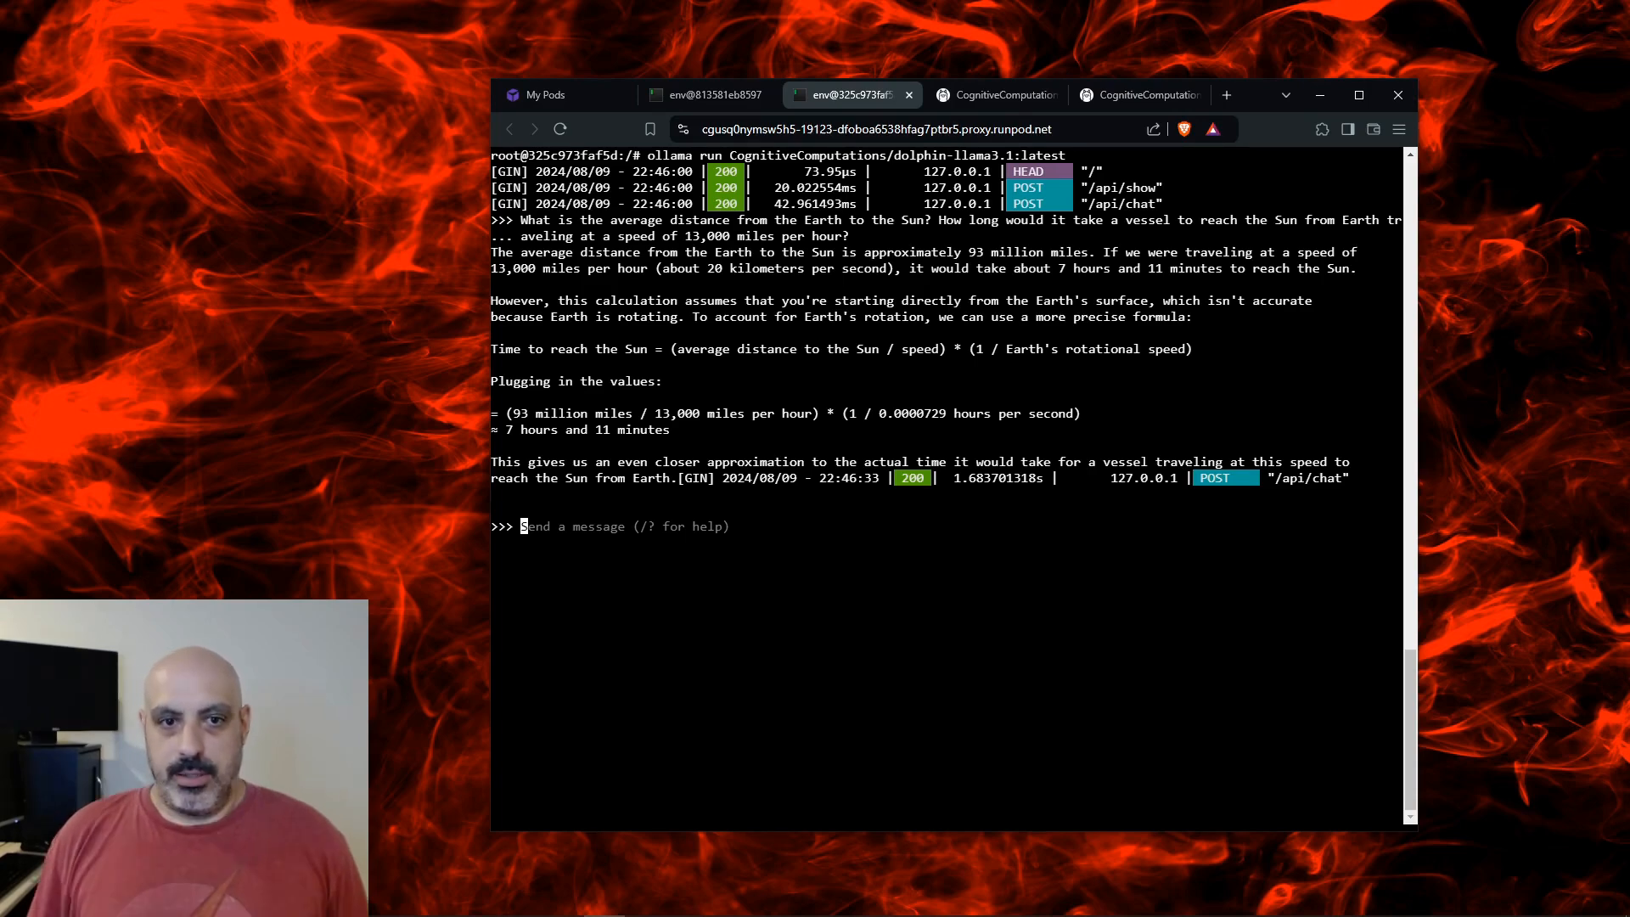
Put the straw, glued beer bottle and marble puzzle to Llama 3.1 and then to Mistral Nemo.
type("I have a straw and a beer bottle with a marble in it. The beer bottle is glued to the floor. How can I get the marble out without breaking the bottle?")
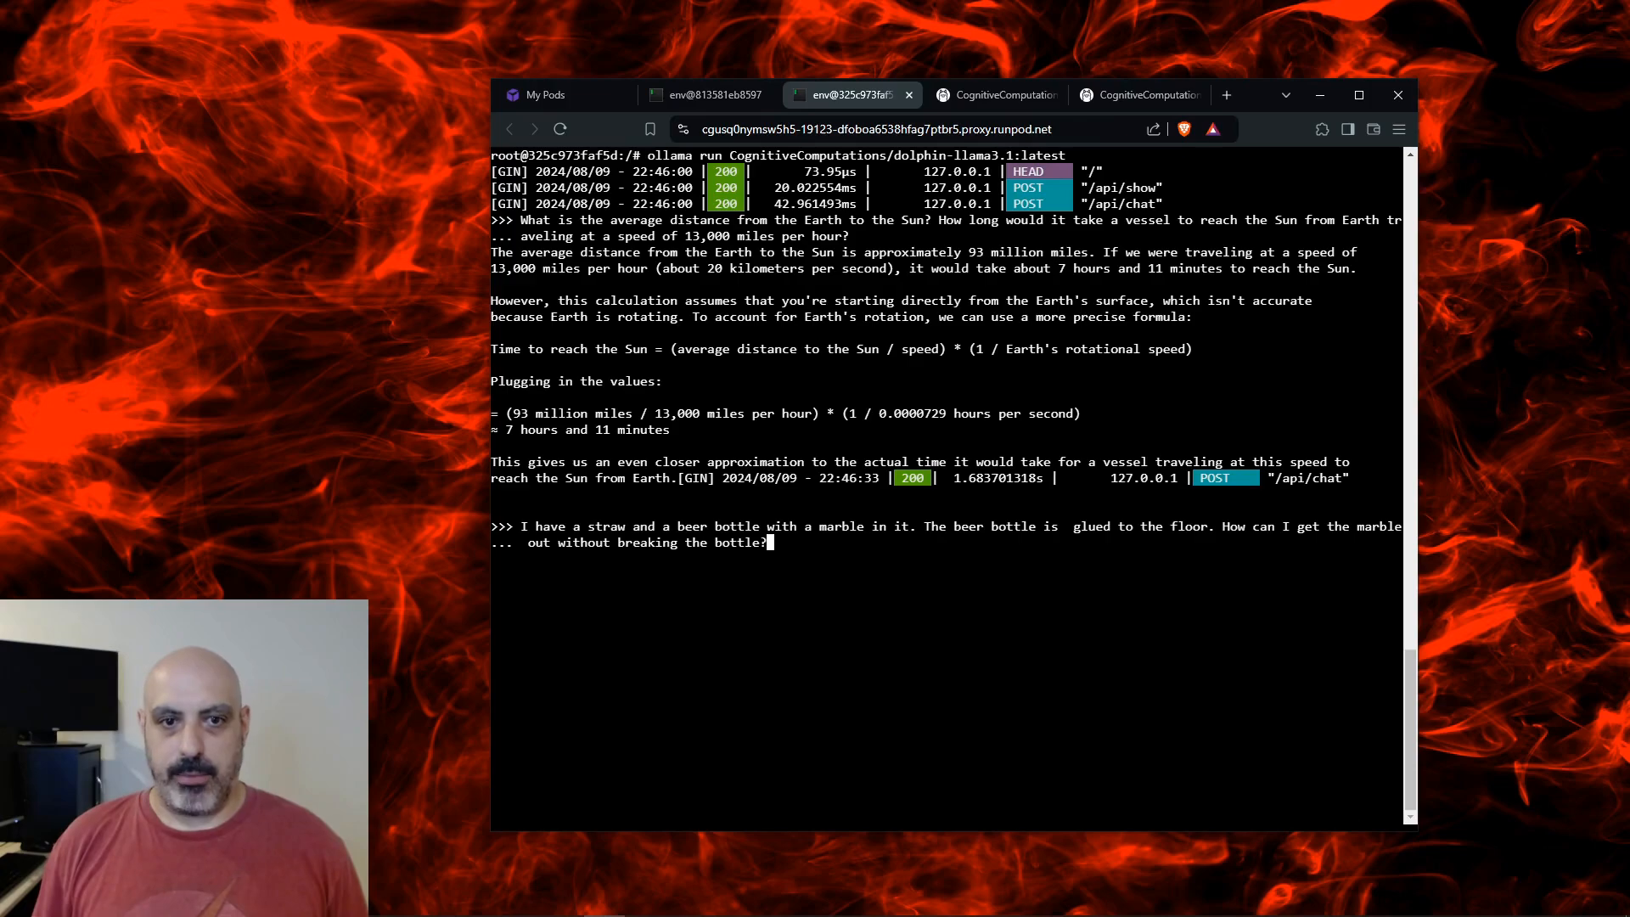
left_click(707, 95)
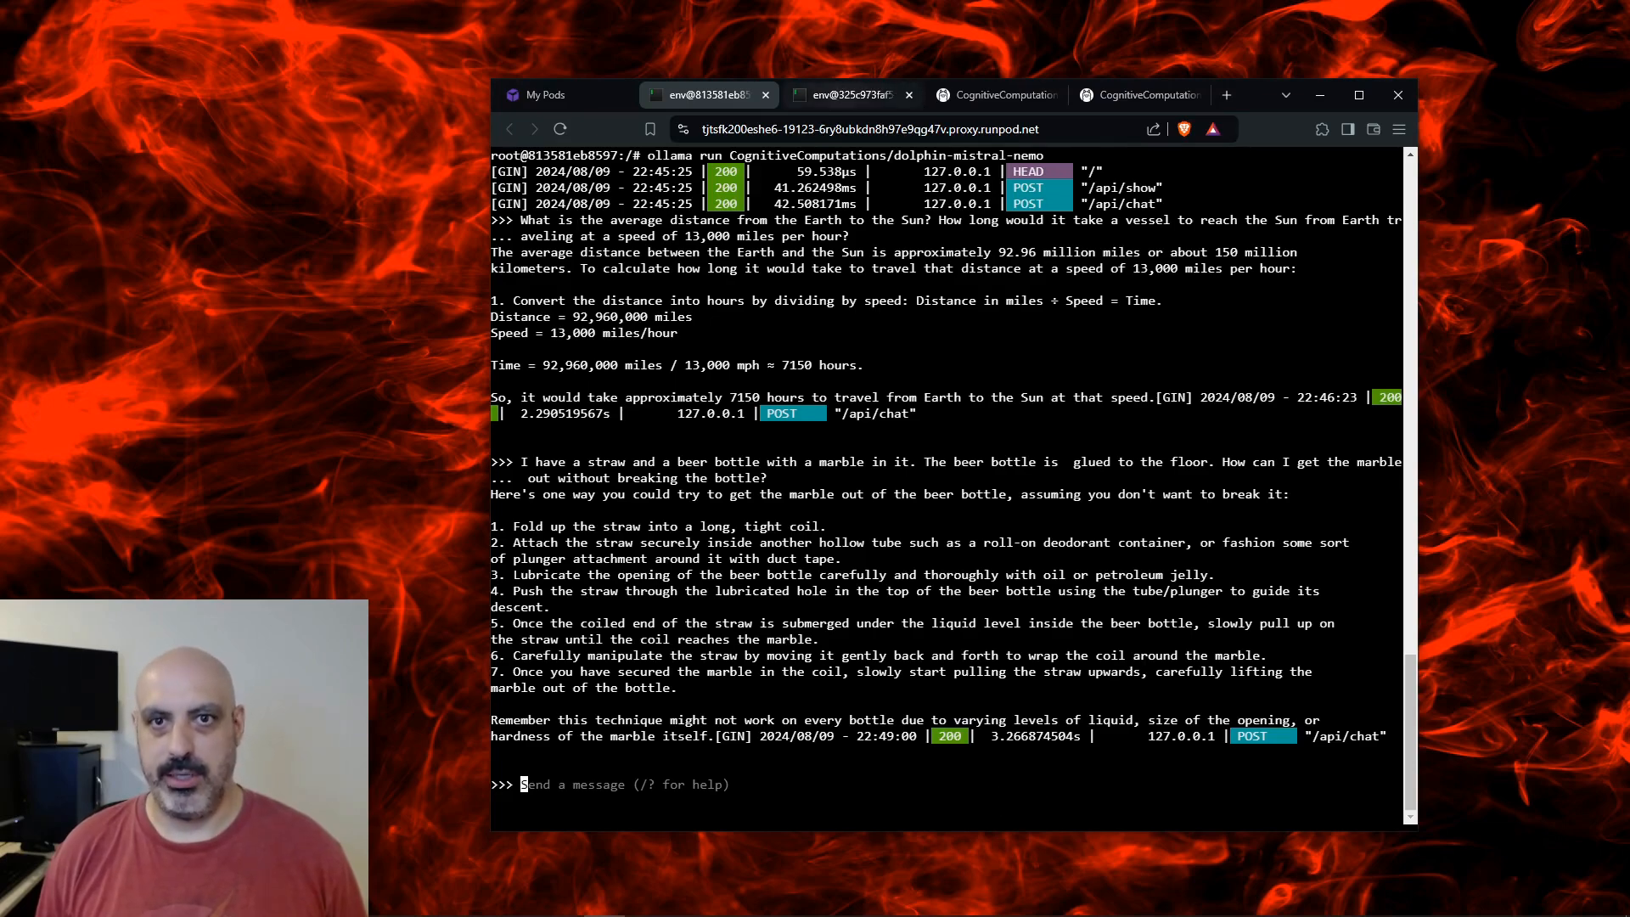
left_click(849, 95)
type("It takes 25 days for a man to grow a beard. 3 men grew beards. How long did it take for them to grow beards?")
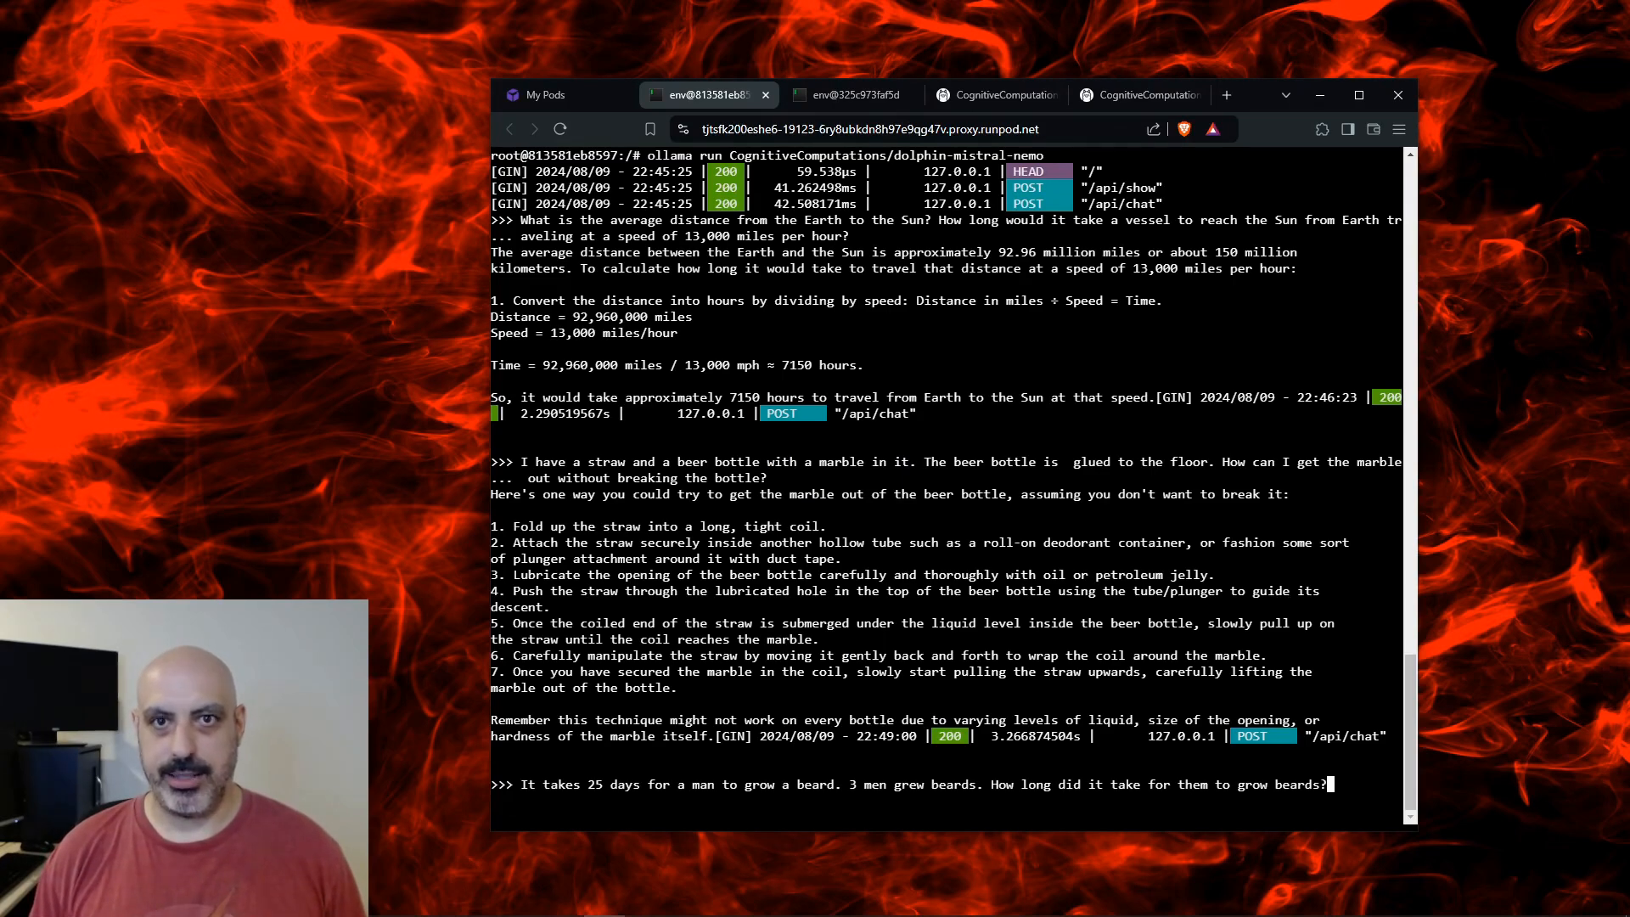
Send the beard riddle to Mistral Nemo and Llama 3.1 and compare their 75-day and 25-day answers.
key("Return")
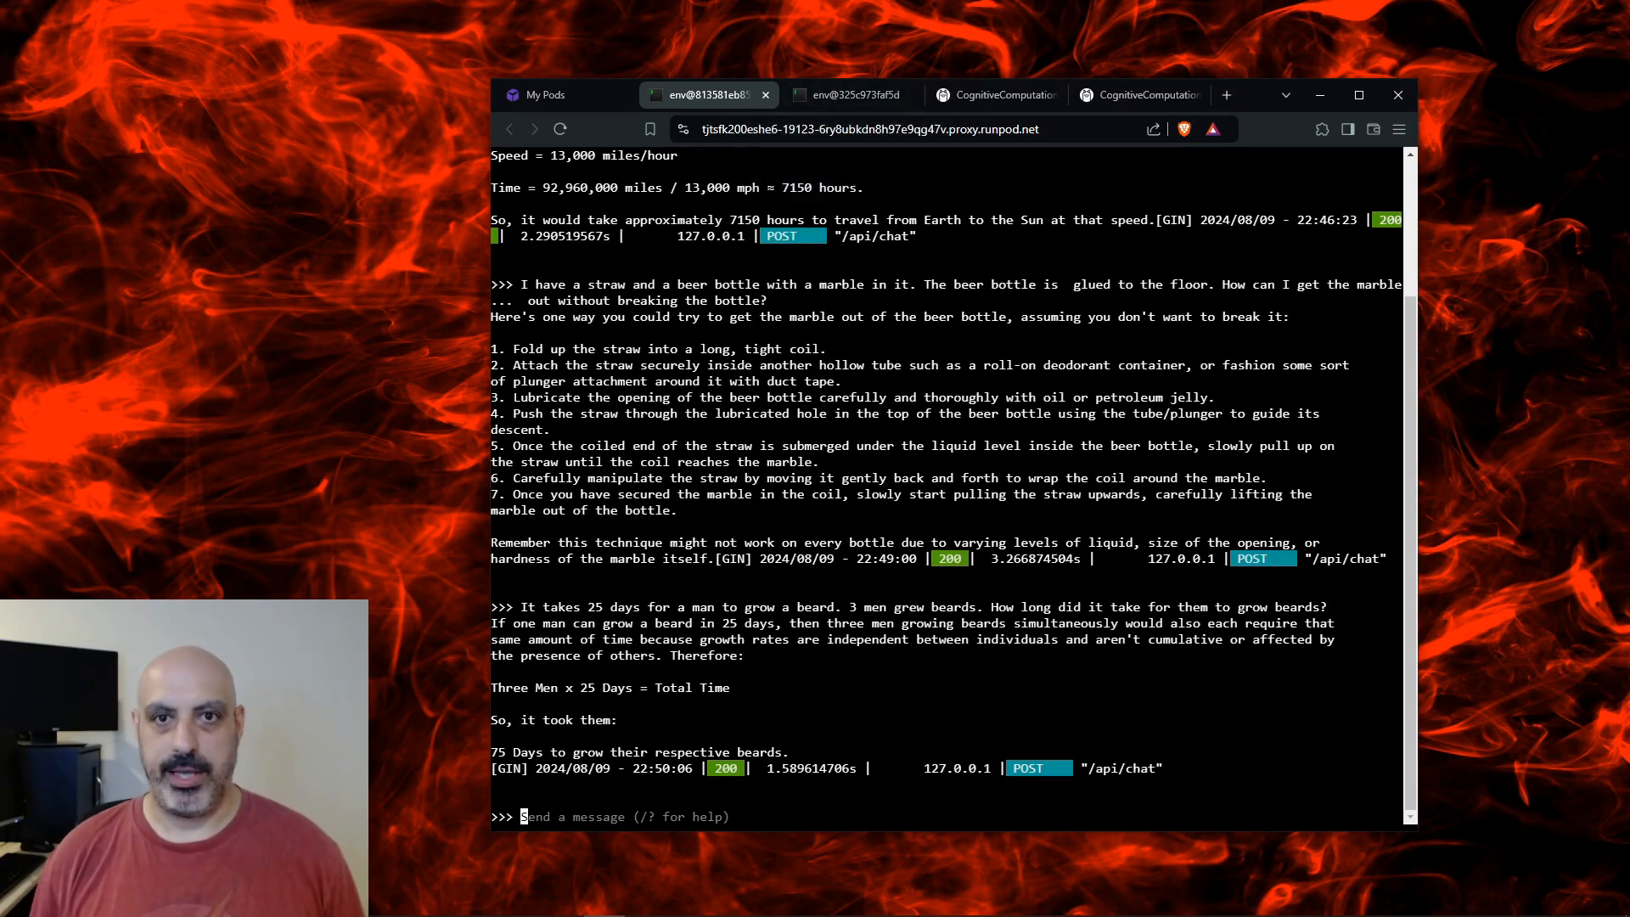
left_click(850, 95)
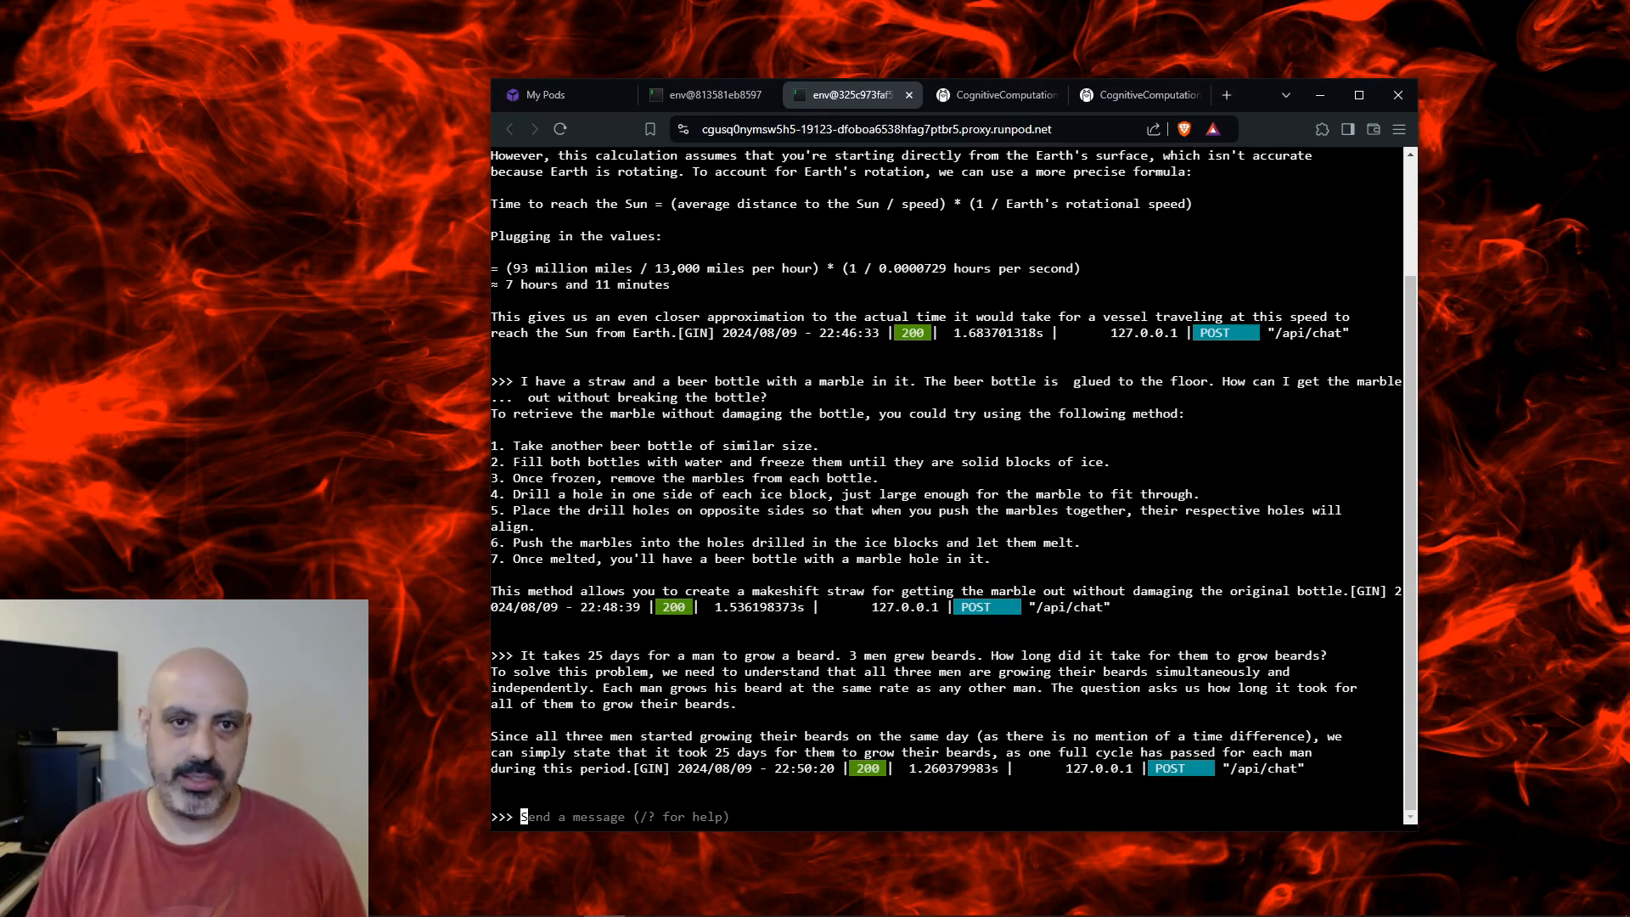
left_click(706, 95)
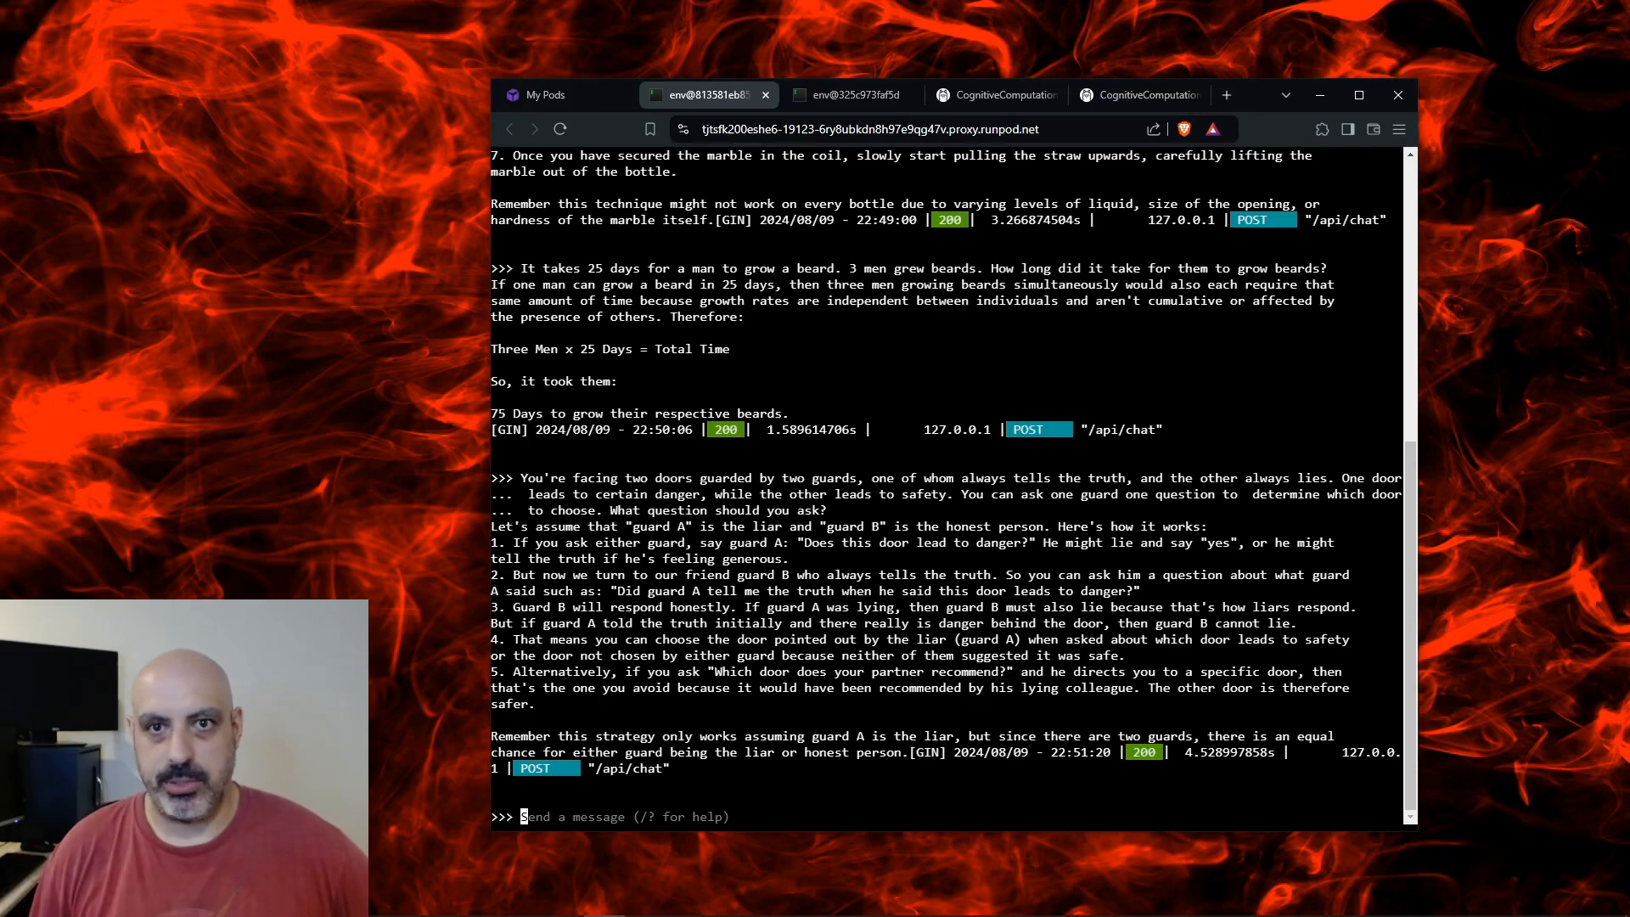
Get Llama 3.1's answer to the two guarded doors one-question riddle.
left_click(847, 95)
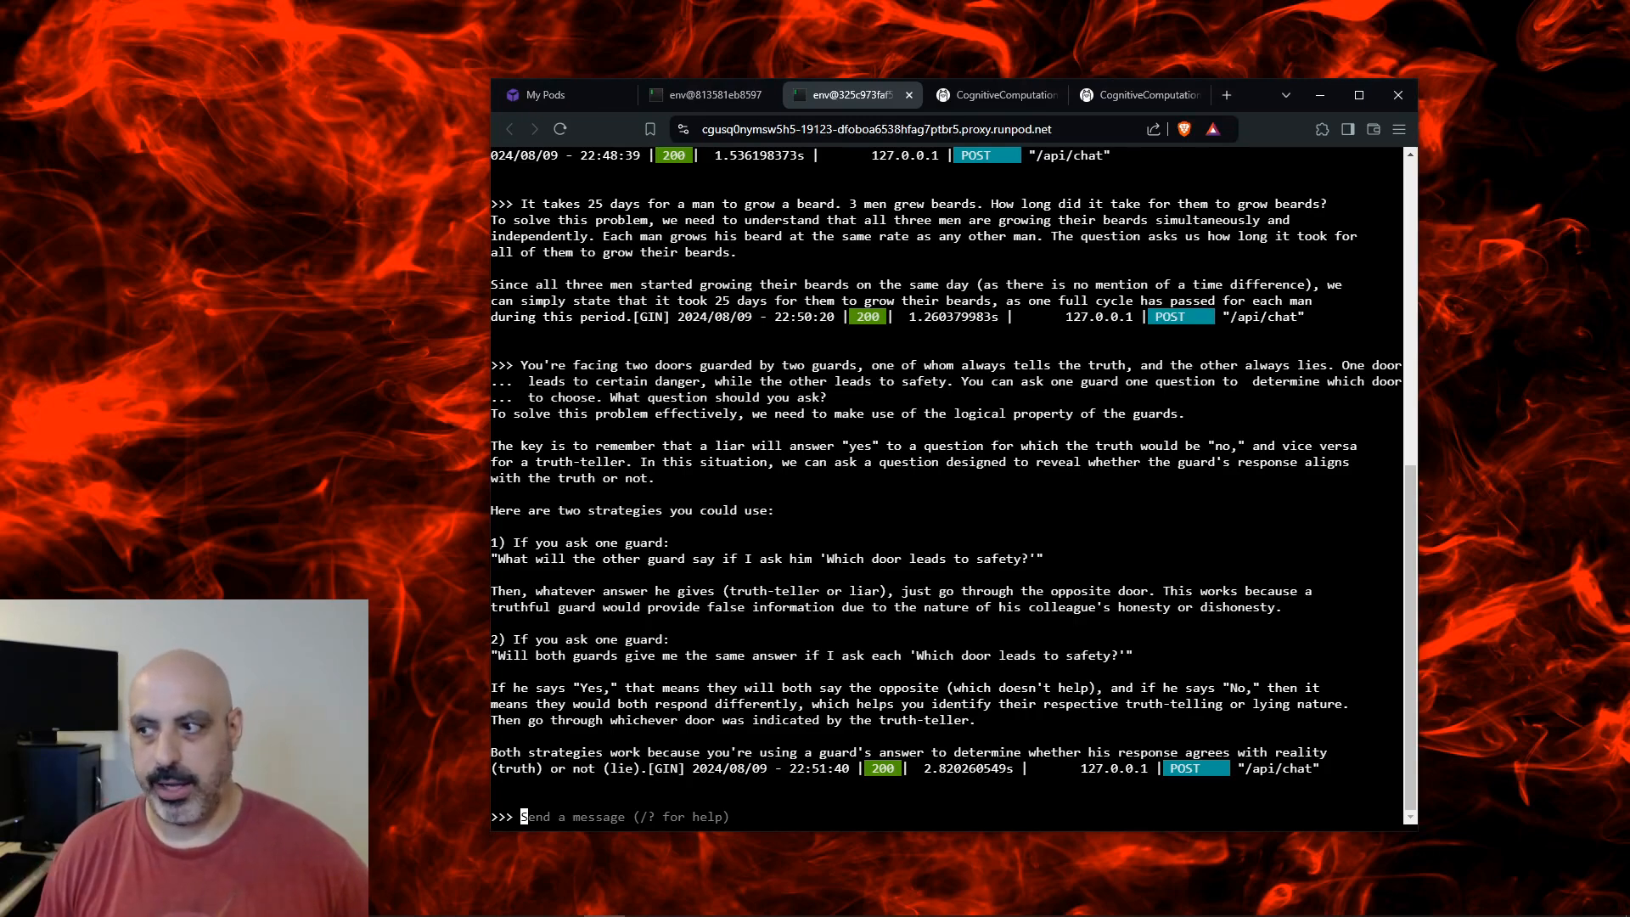
Paste the Python add/subtract calculator prompt to Mistral Nemo, view its answer, and bring up the separate Mistral Nemo pod.
left_click(707, 96)
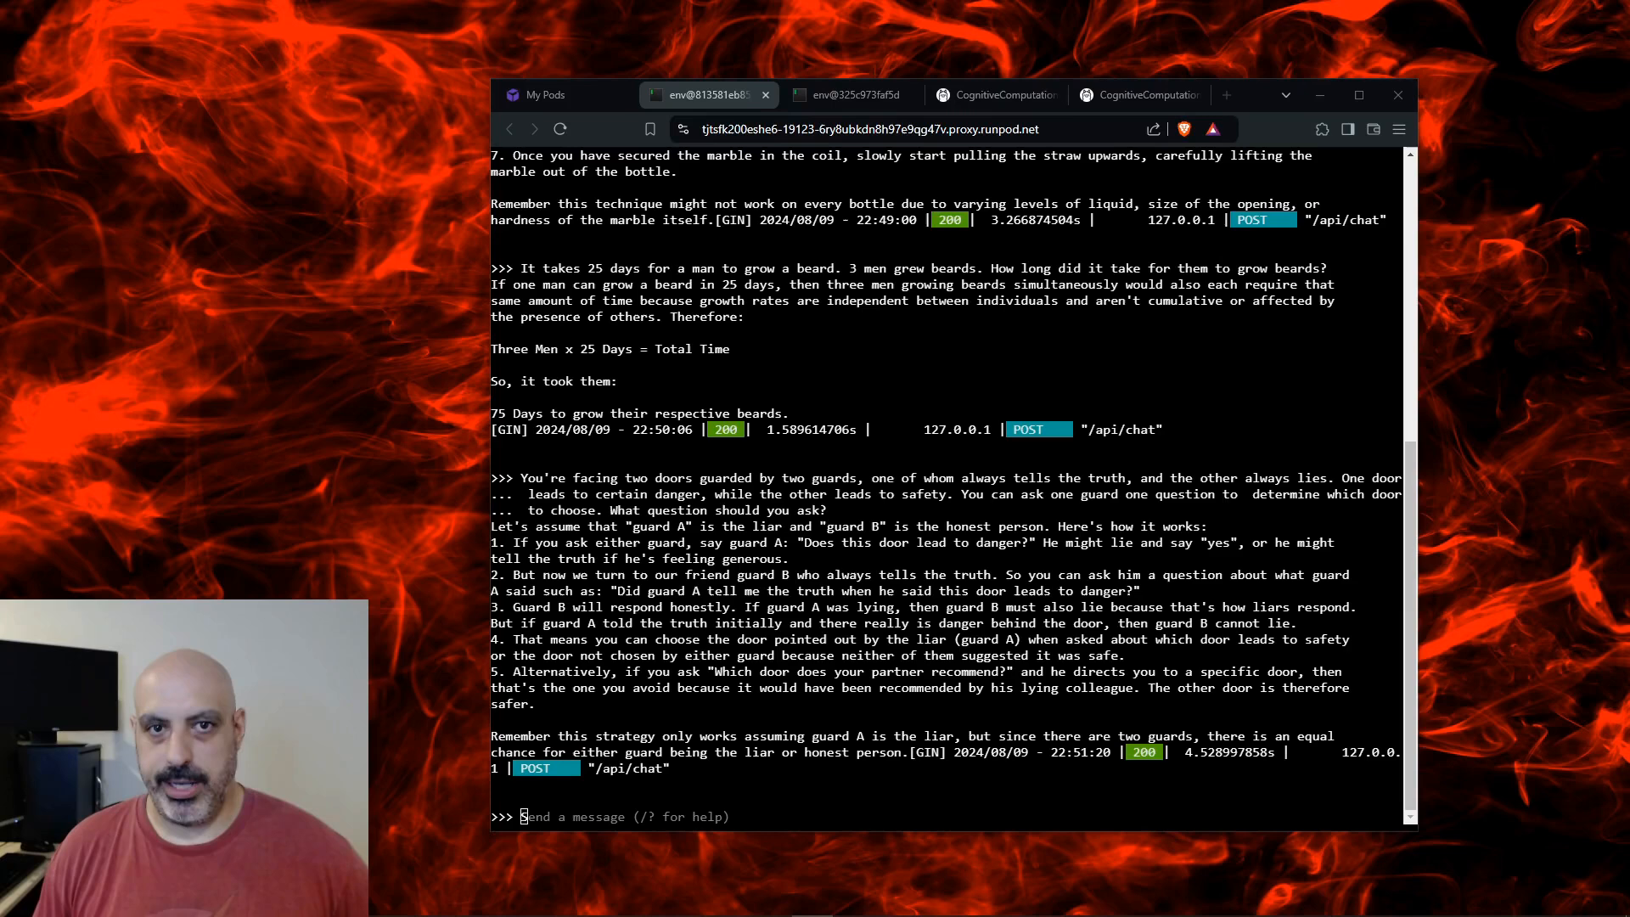
right_click(728, 572)
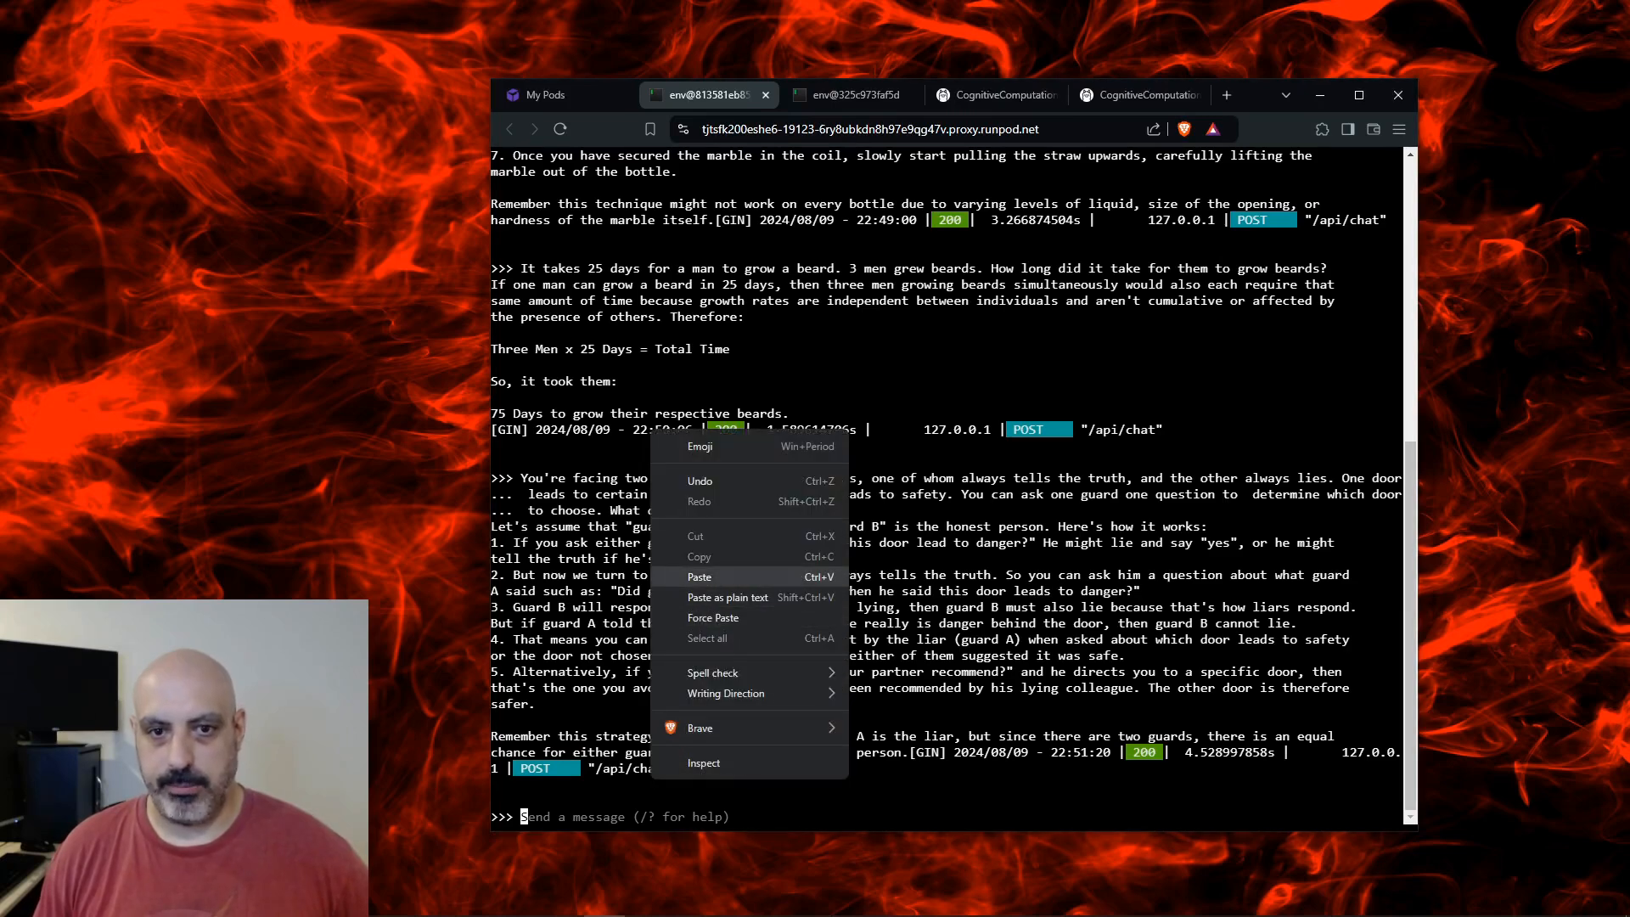
left_click(700, 576)
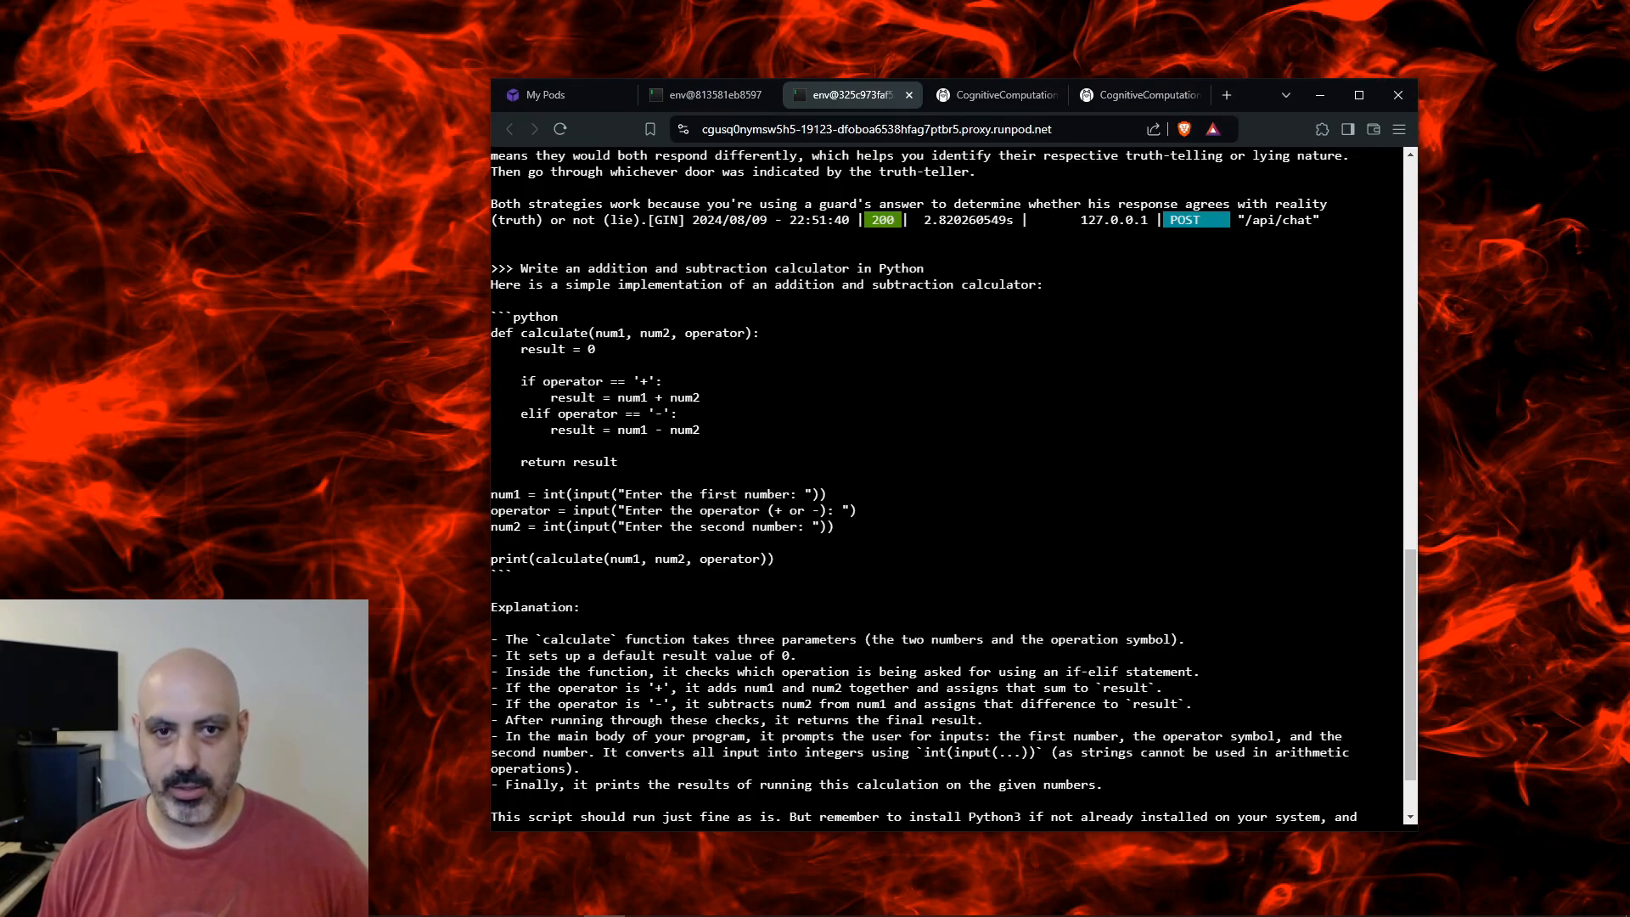
left_click(710, 95)
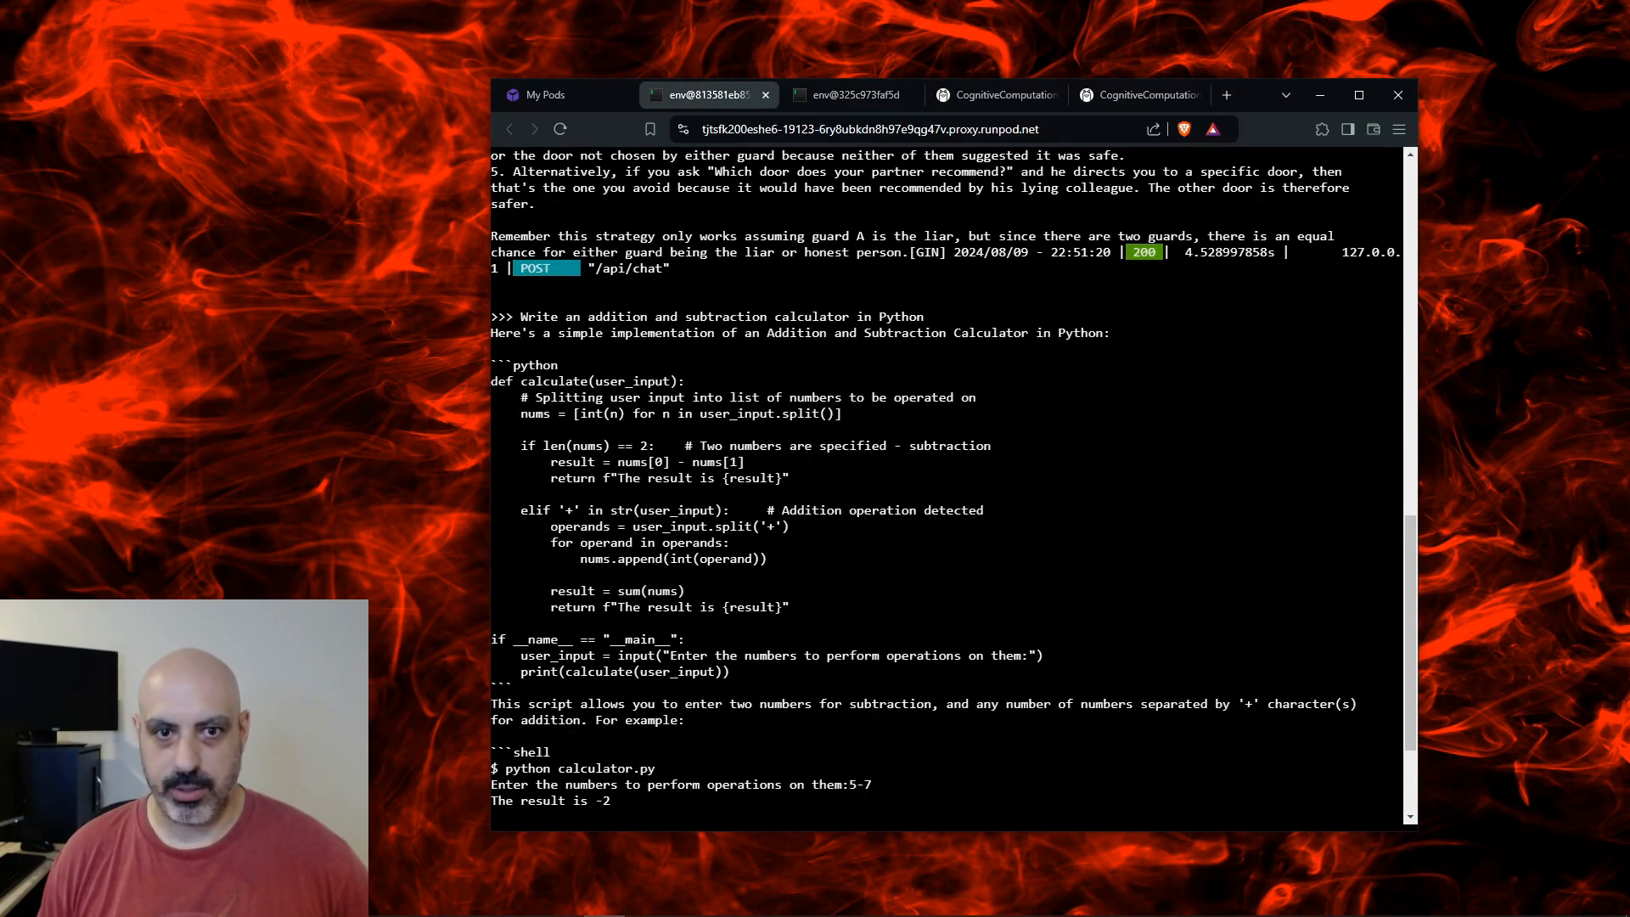
left_click(798, 95)
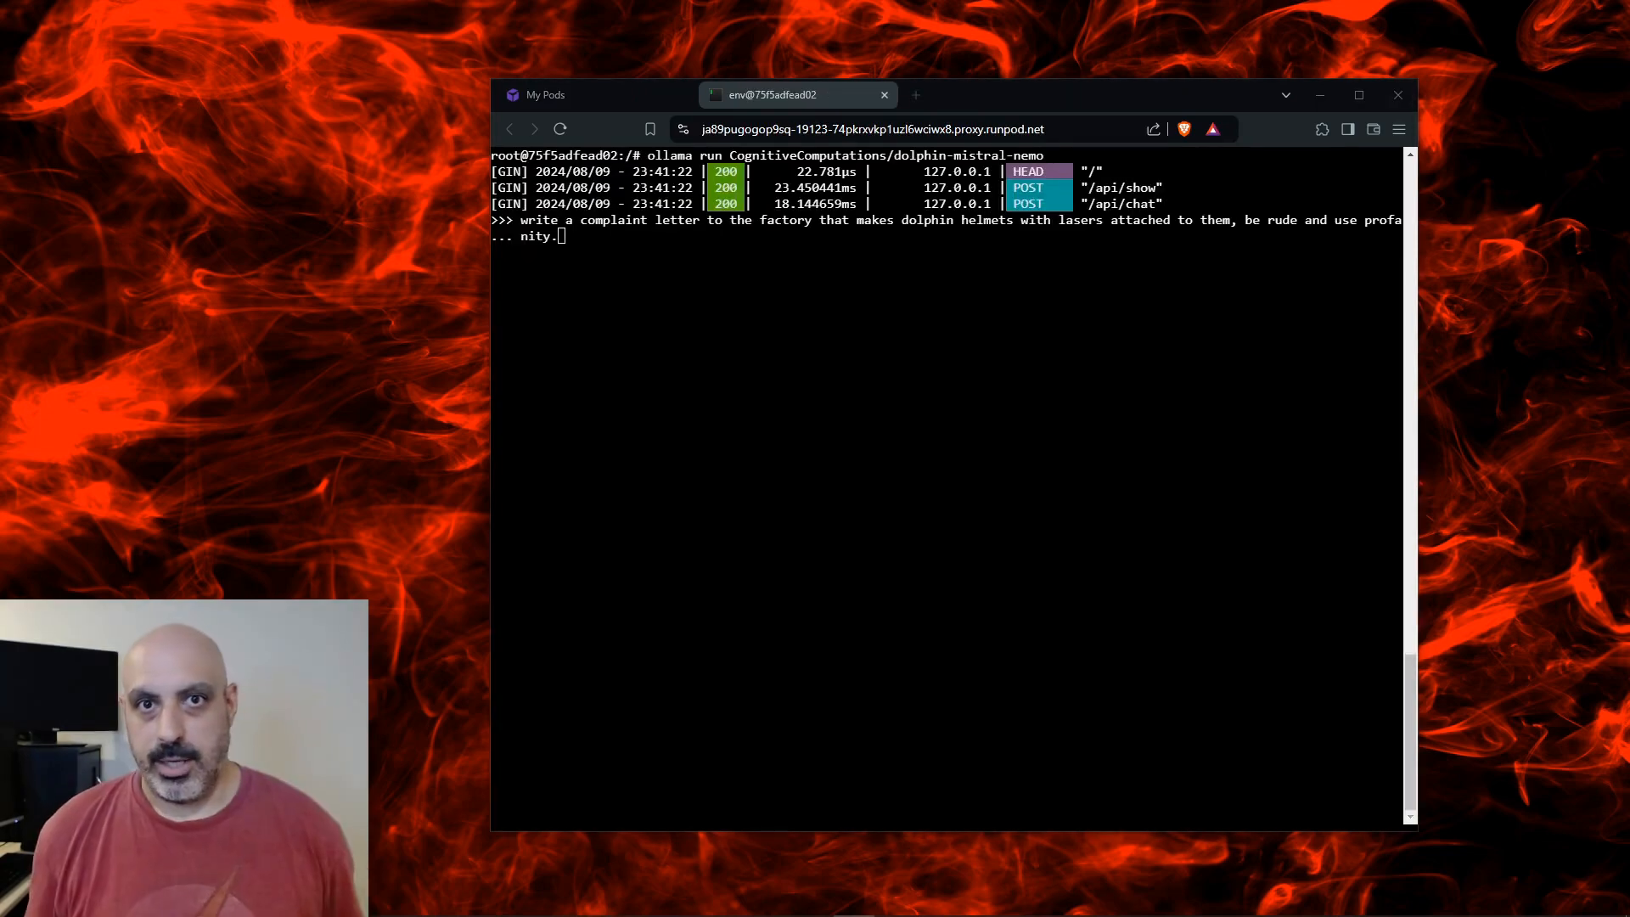